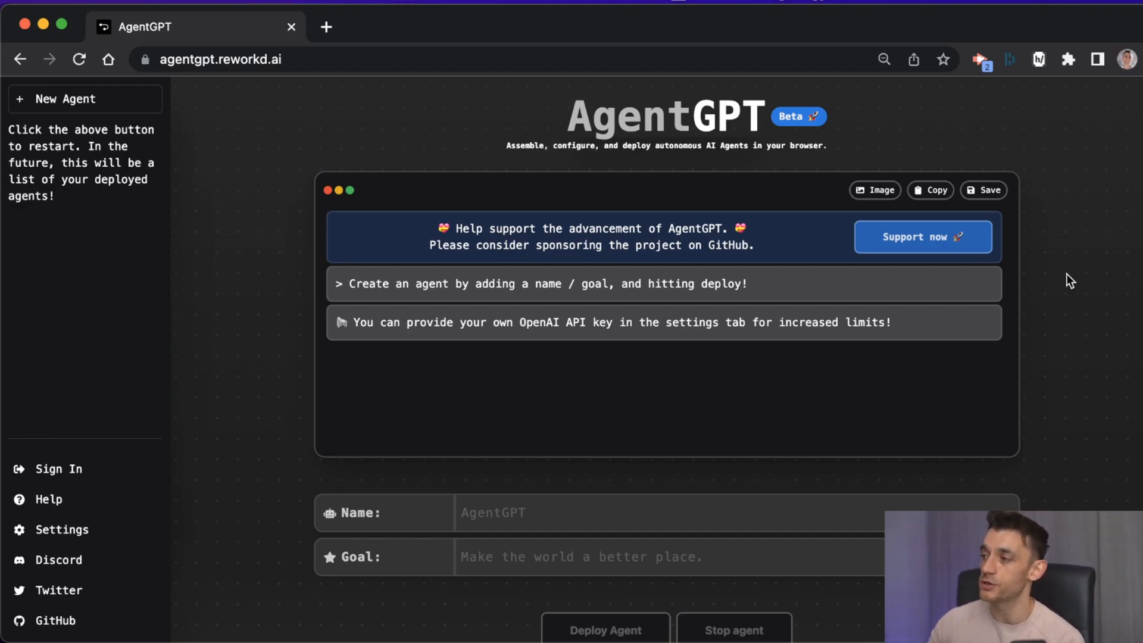
pyautogui.moveTo(222, 102)
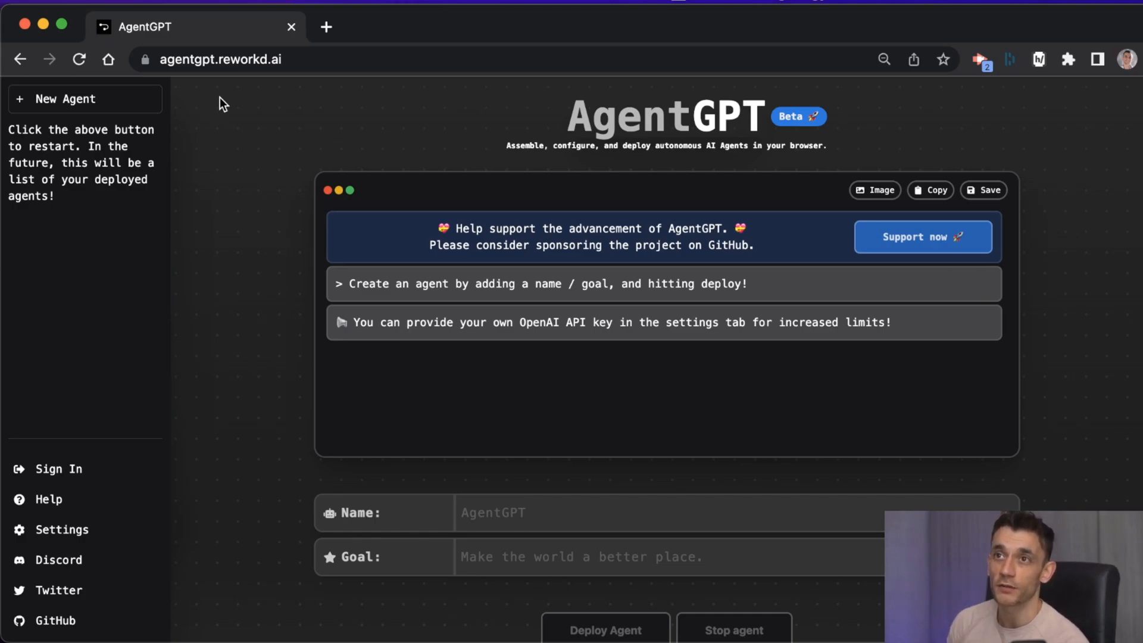
pyautogui.moveTo(250, 76)
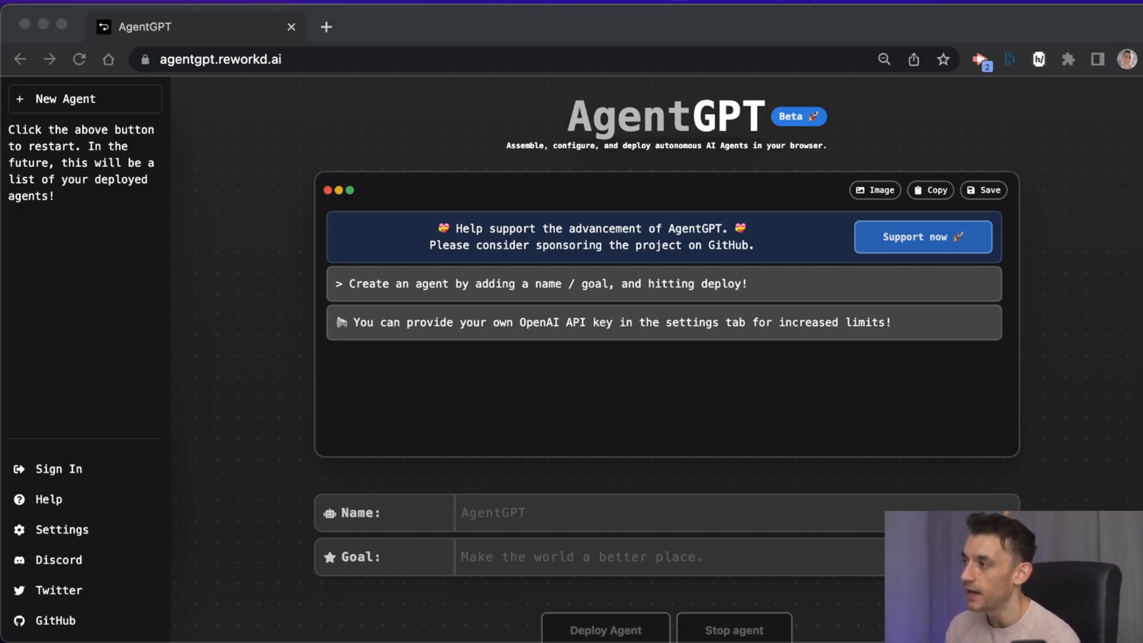
pyautogui.moveTo(6, 398)
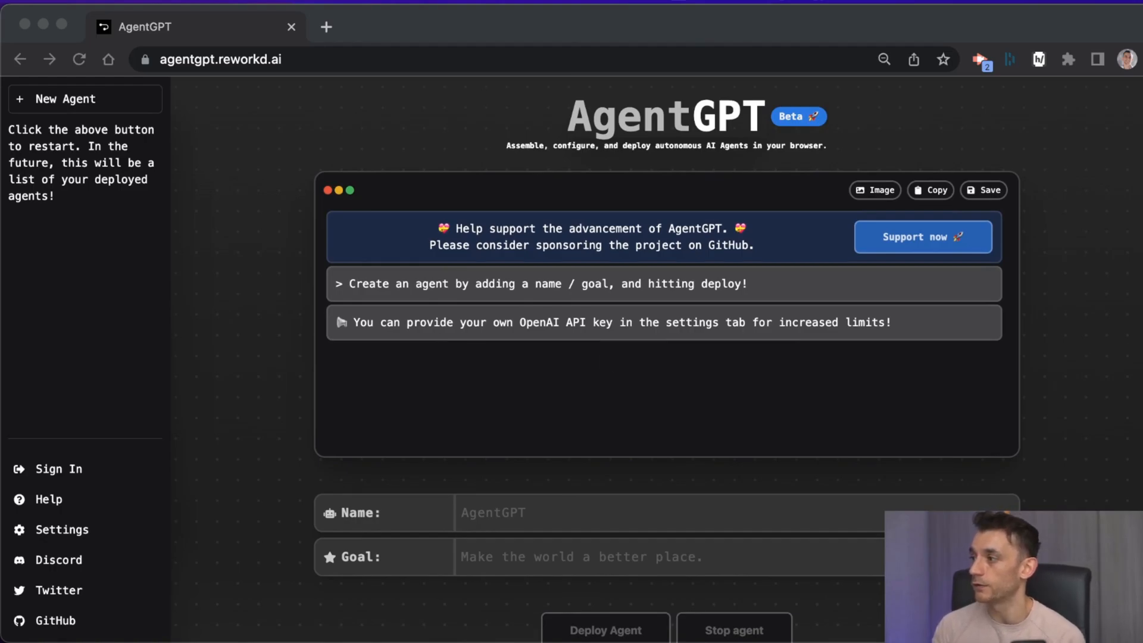
# Step: Bring up the Dynamite Circle 'AI agents' thread and scroll through members' replies
pyautogui.click(411, 27)
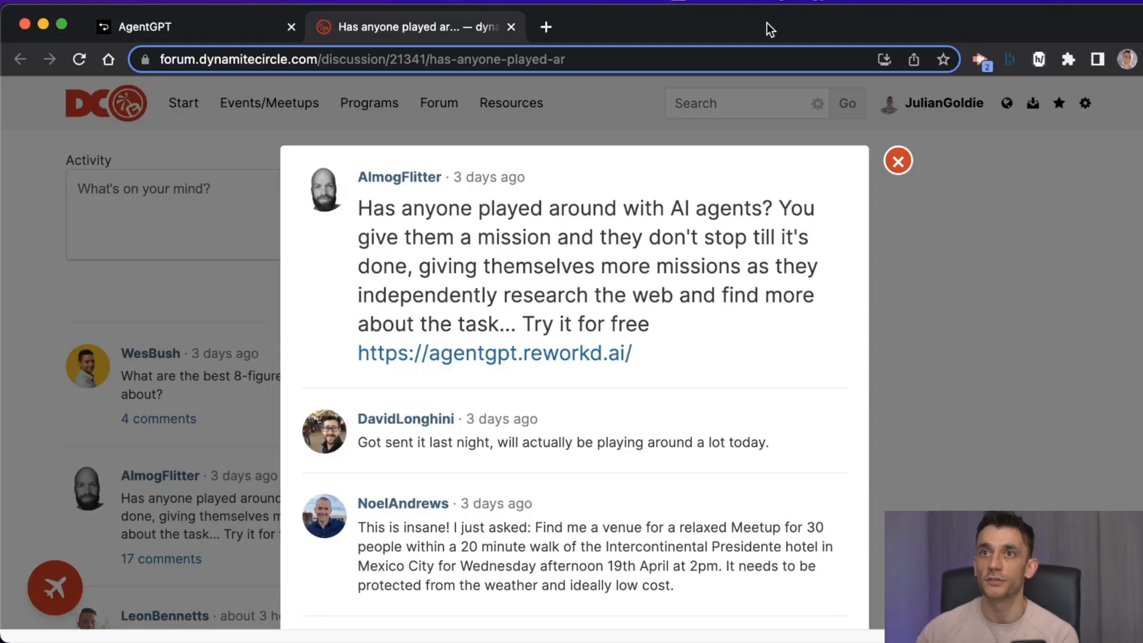
pyautogui.moveTo(622, 507)
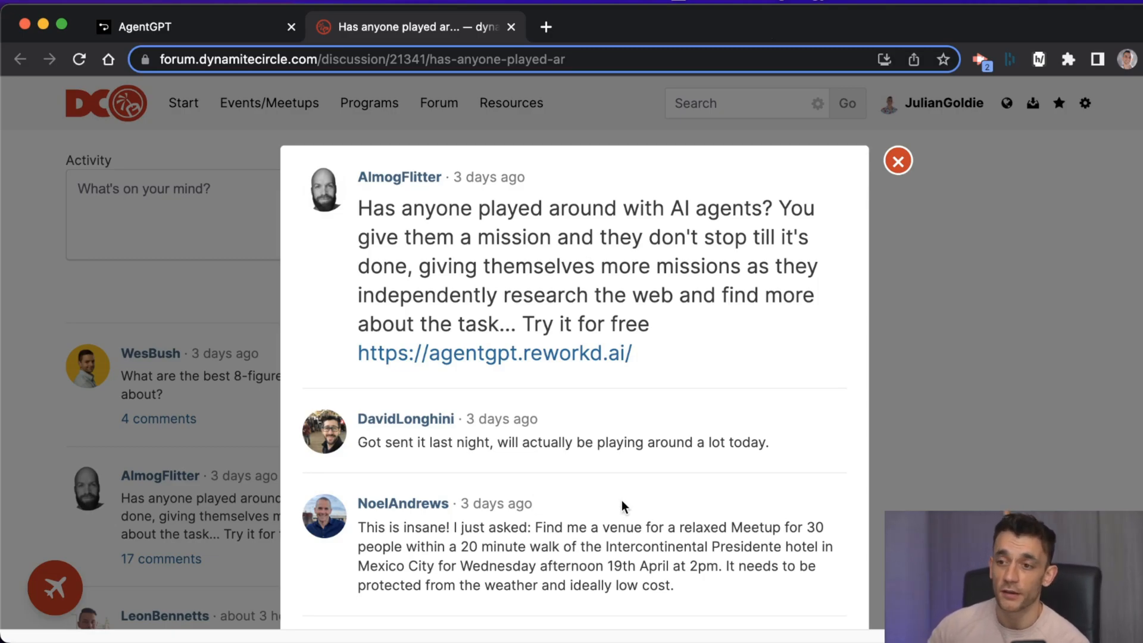
pyautogui.scroll(-3)
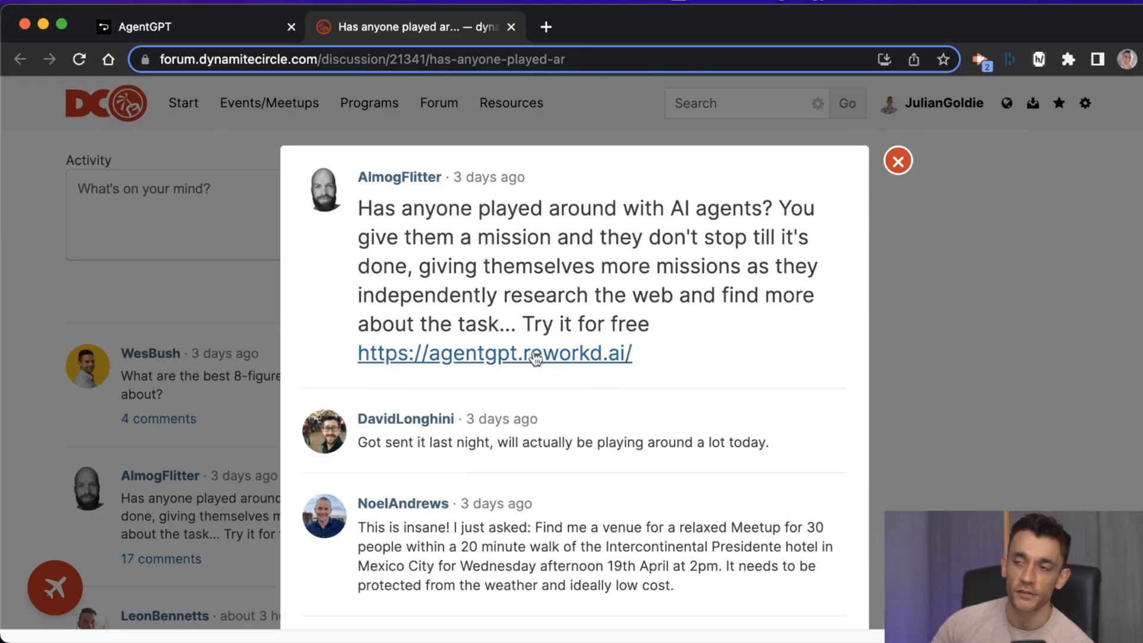
pyautogui.scroll(-3)
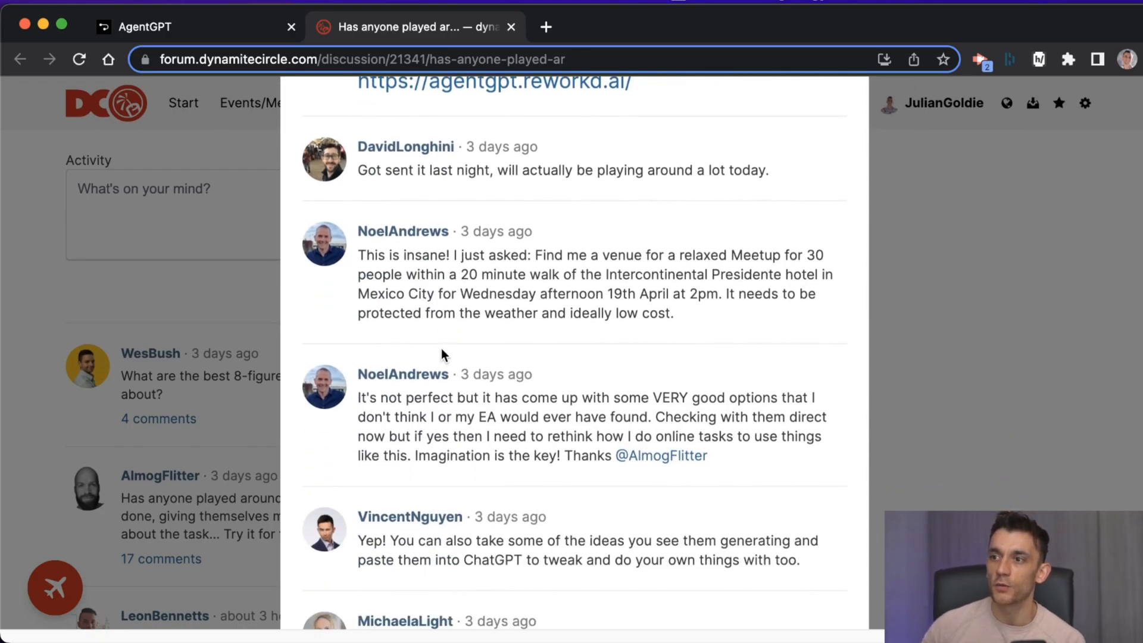
pyautogui.scroll(-3)
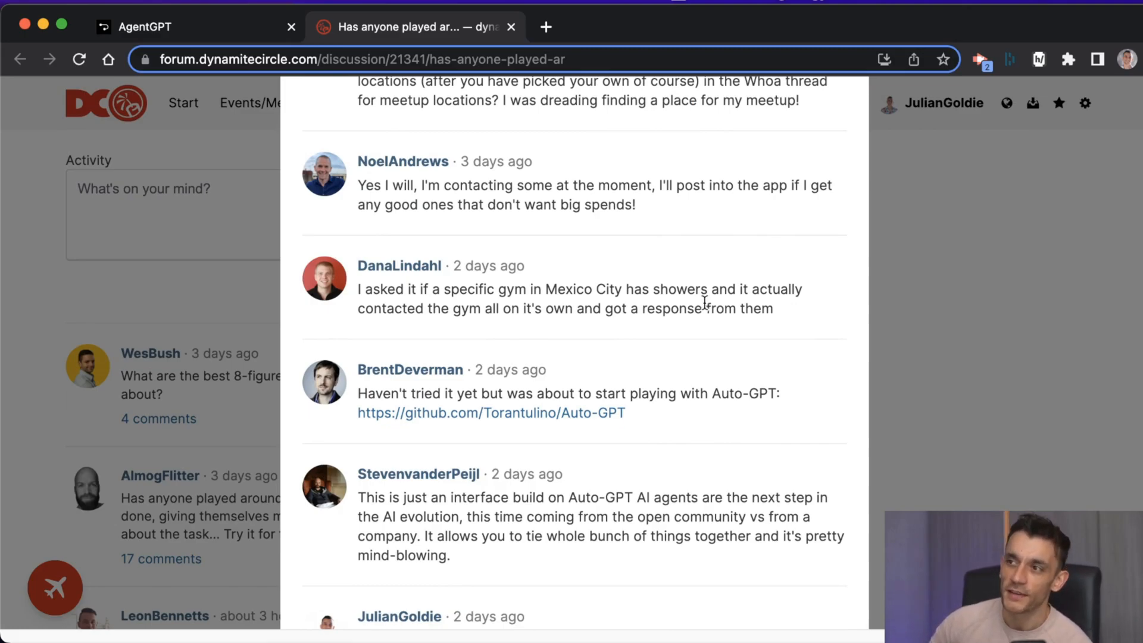
pyautogui.moveTo(697, 340)
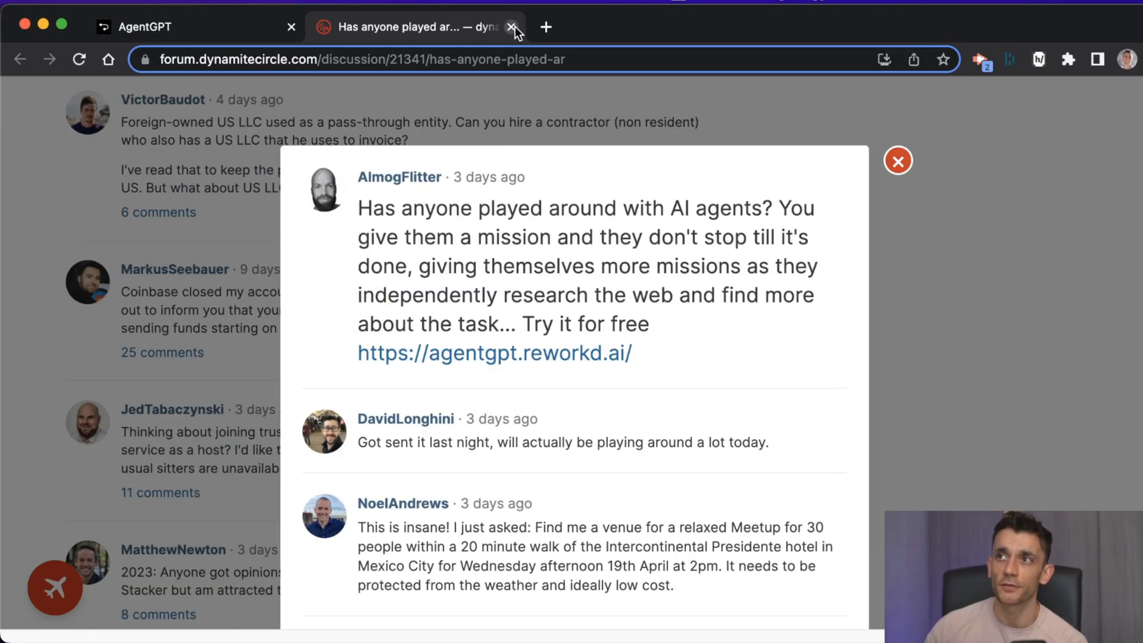
# Step: Close the forum tab so only the AgentGPT start page remains
pyautogui.click(514, 28)
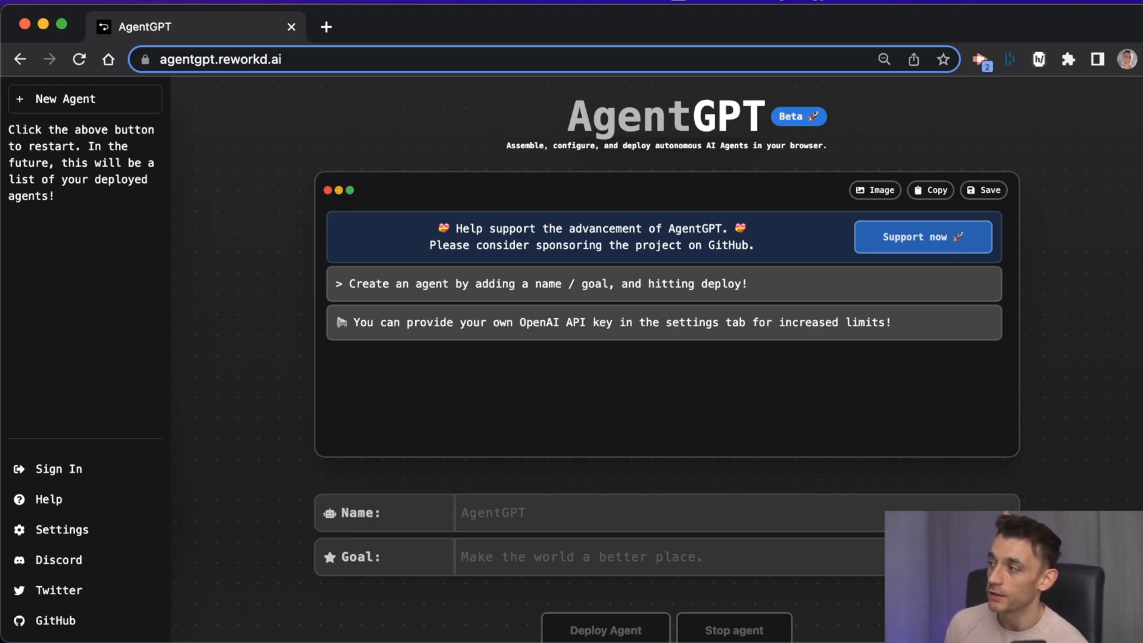
pyautogui.moveTo(110, 529)
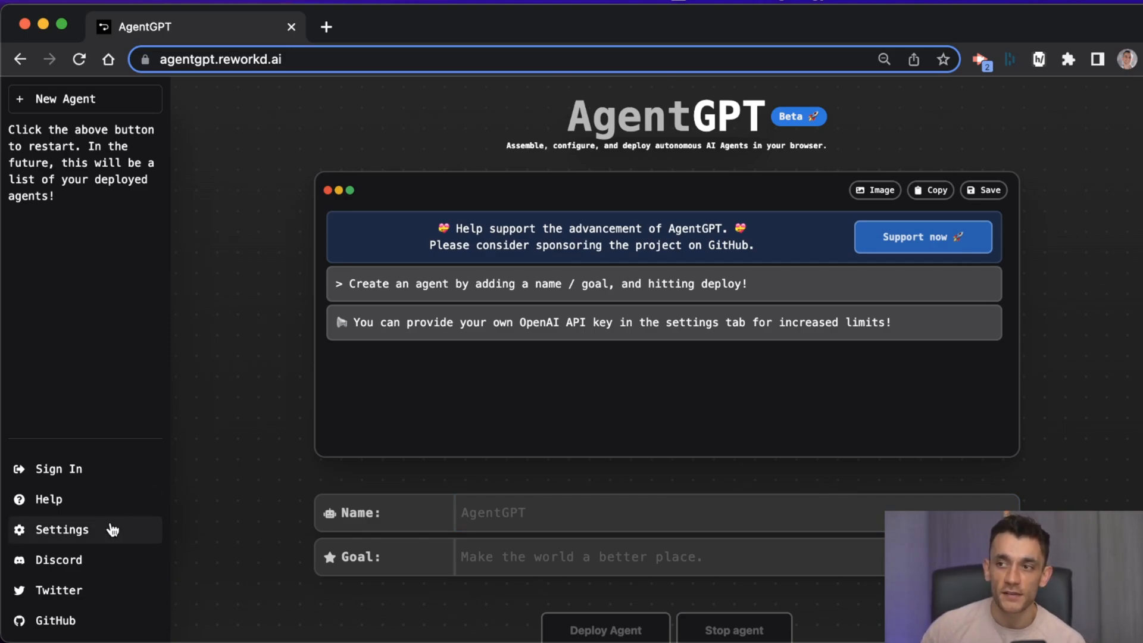
pyautogui.click(61, 529)
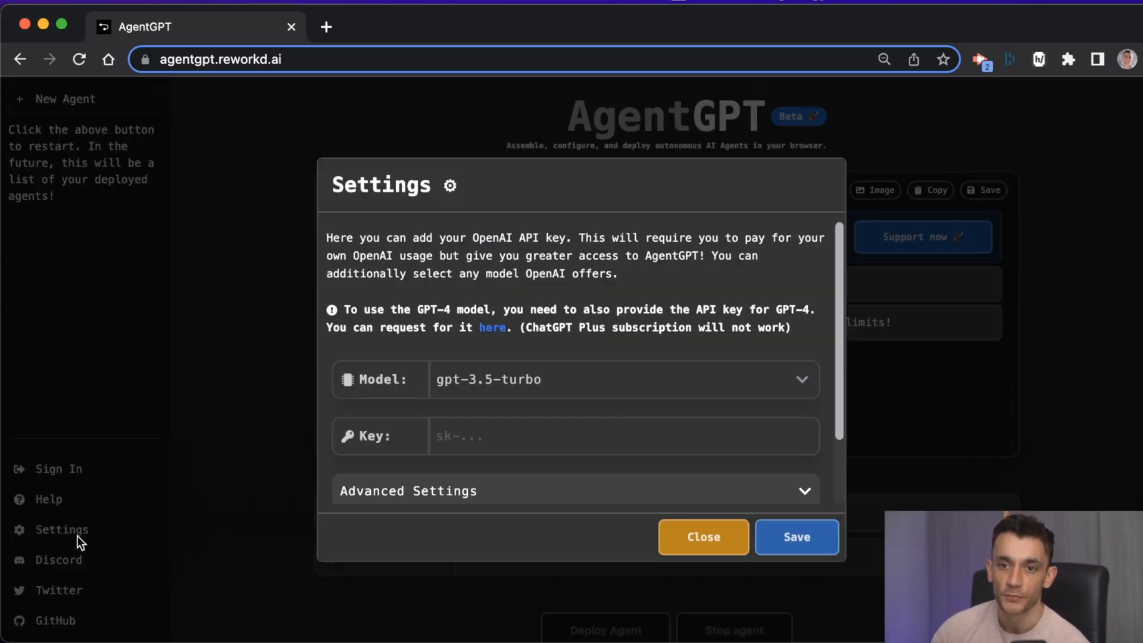
pyautogui.moveTo(459, 398)
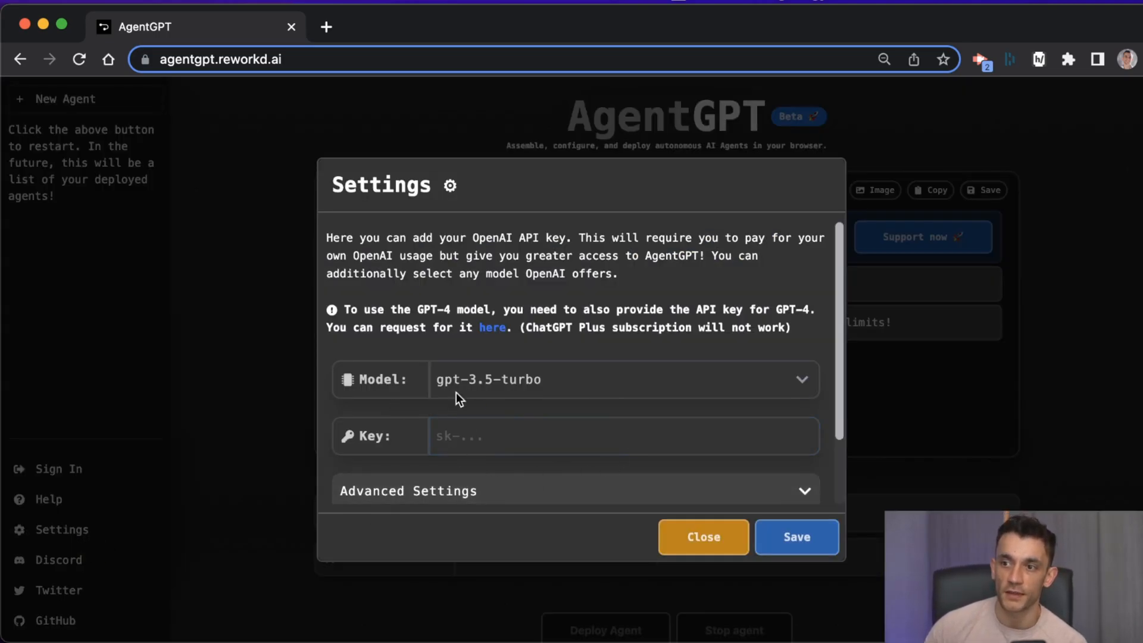
pyautogui.moveTo(521, 413)
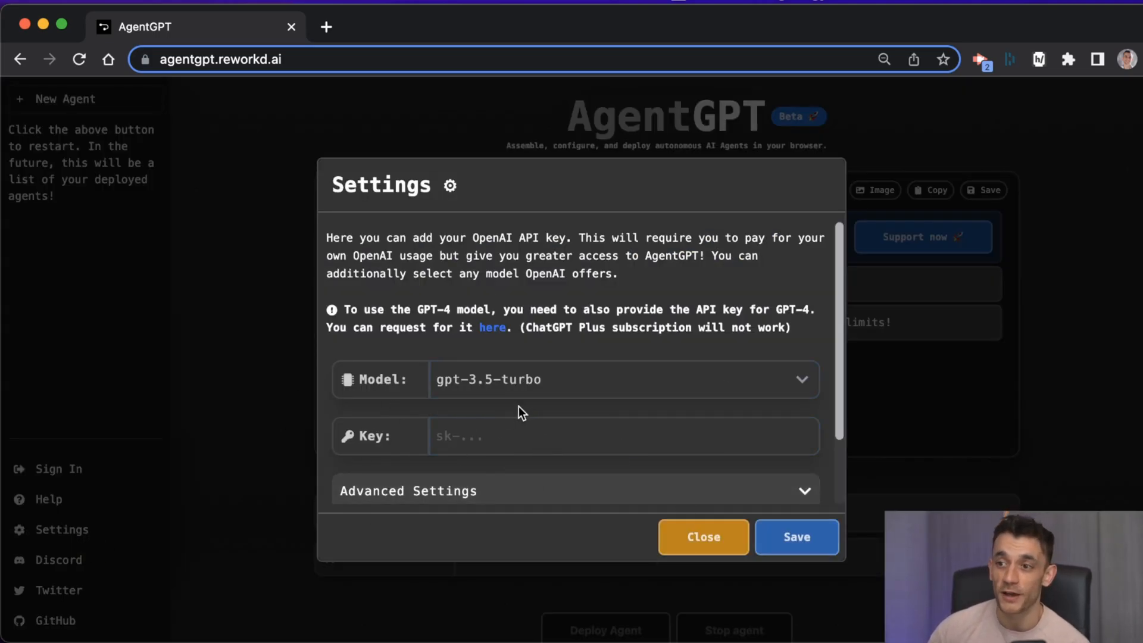
pyautogui.click(703, 537)
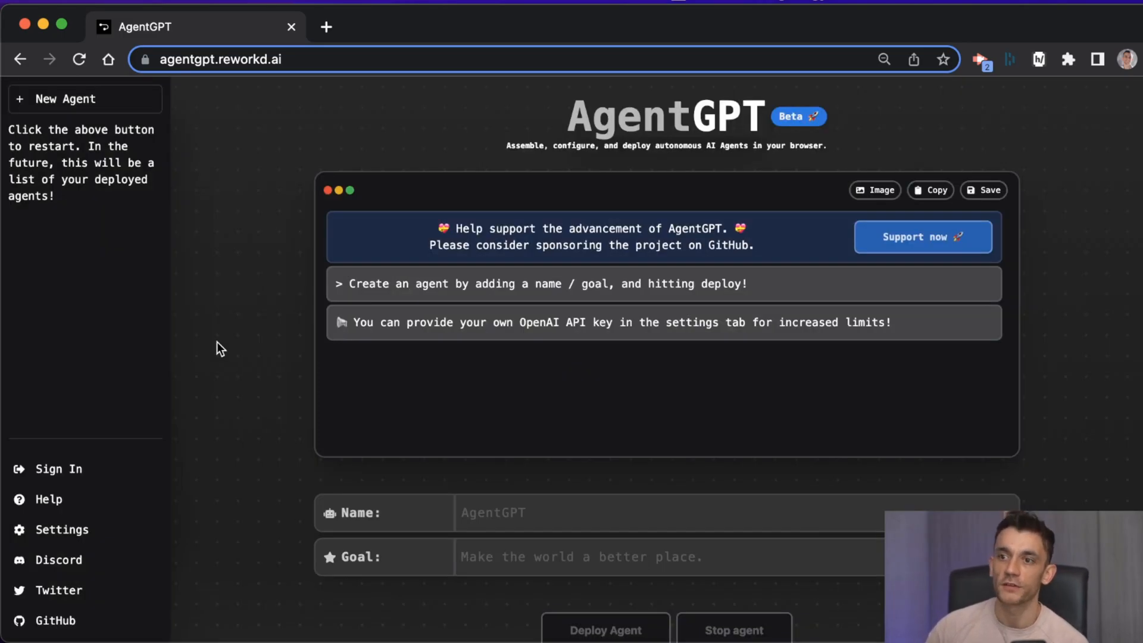
# Step: Name the agent SEOGPT with goal 'Give me an SEO audit for chipperbirds.com'
pyautogui.click(518, 512)
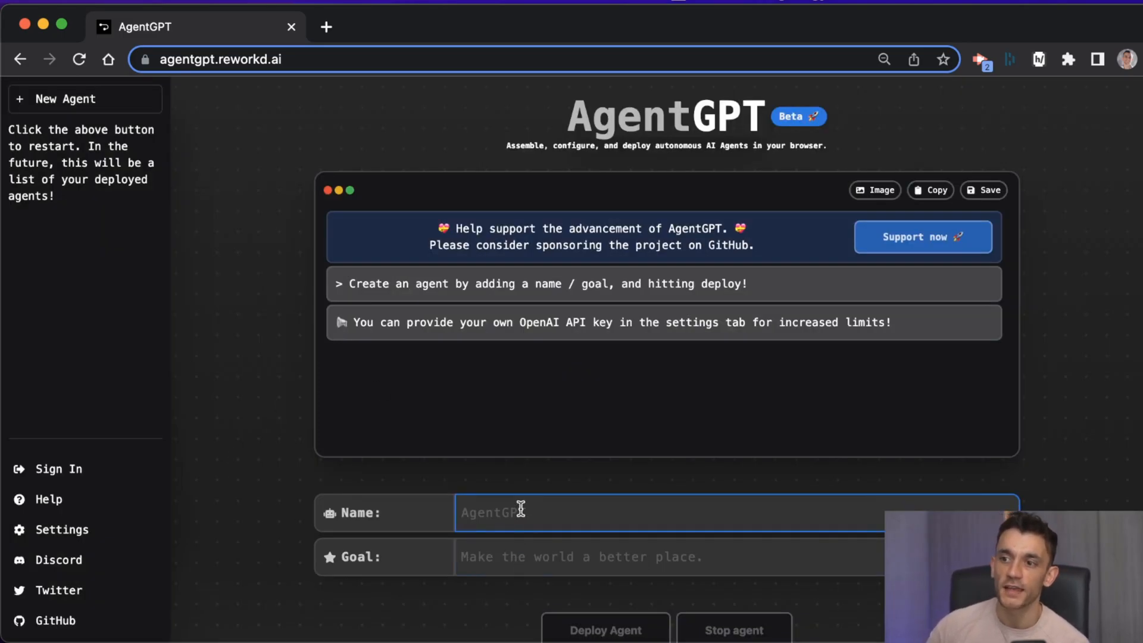
pyautogui.write('S')
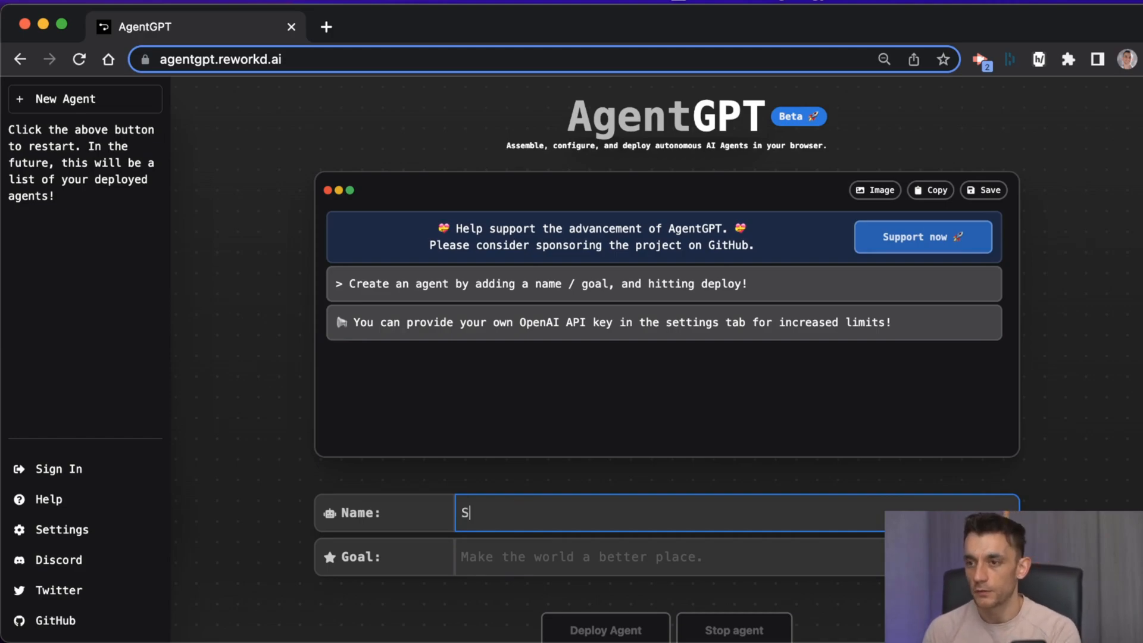
pyautogui.write('EOGPT')
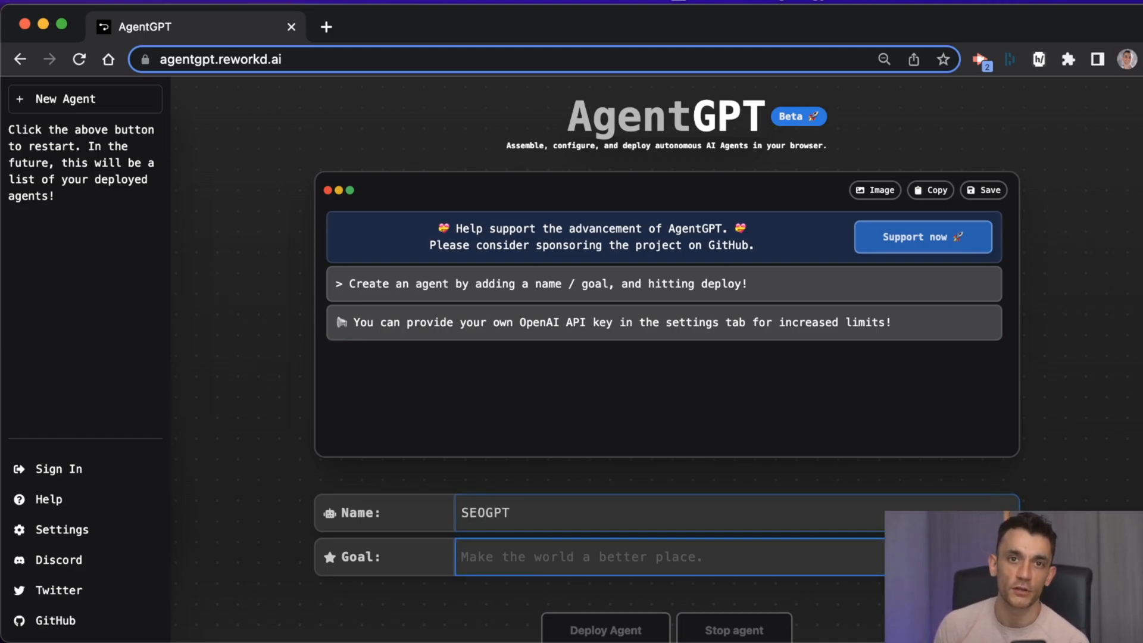
pyautogui.write('Give me an SEO for chipperbirds.com')
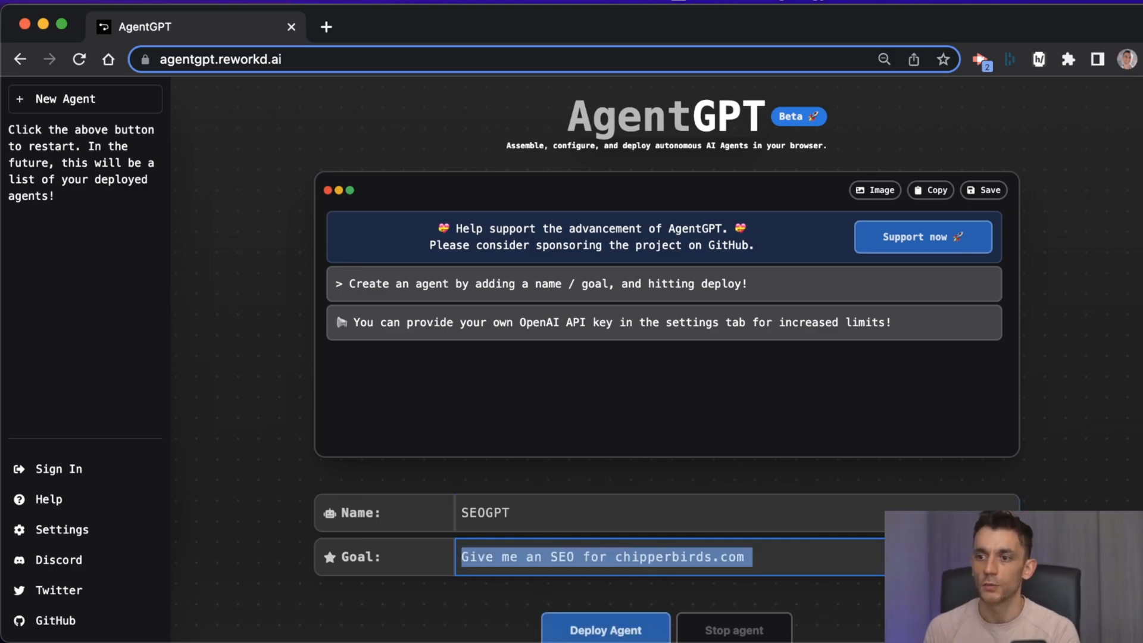
pyautogui.write('Giv me an SEO audit f')
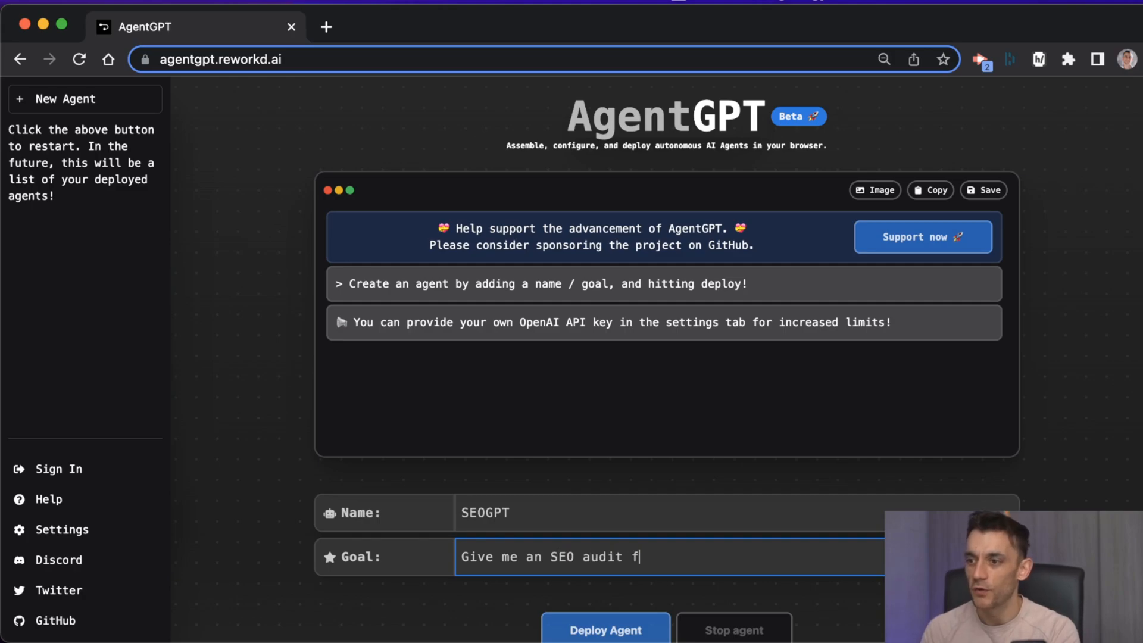
pyautogui.write('or chip')
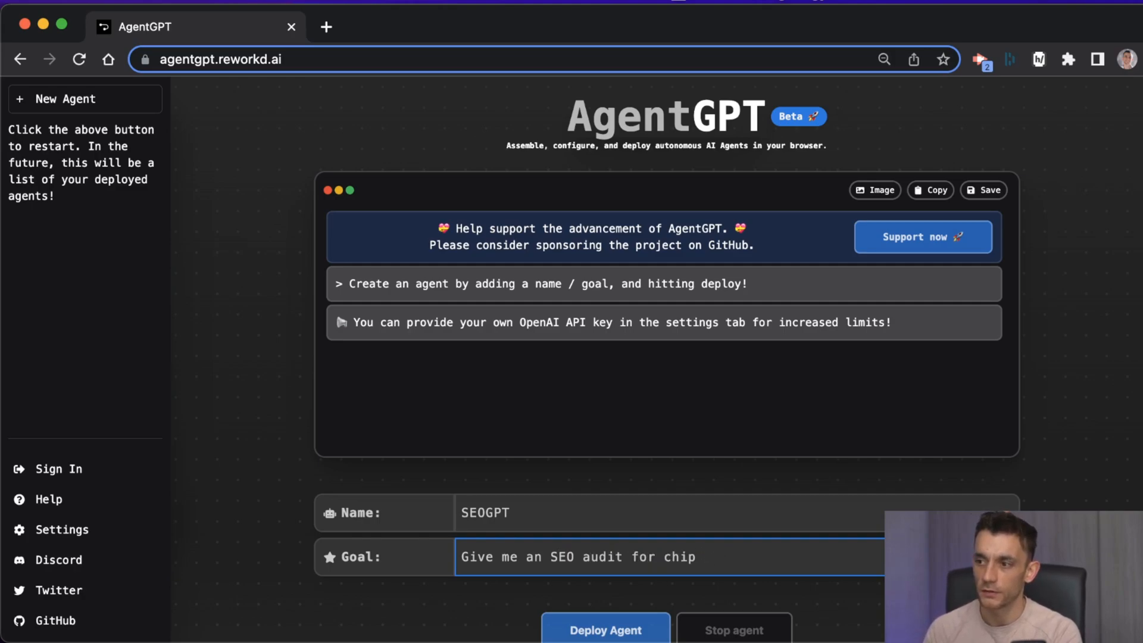
pyautogui.write('perbirds.com')
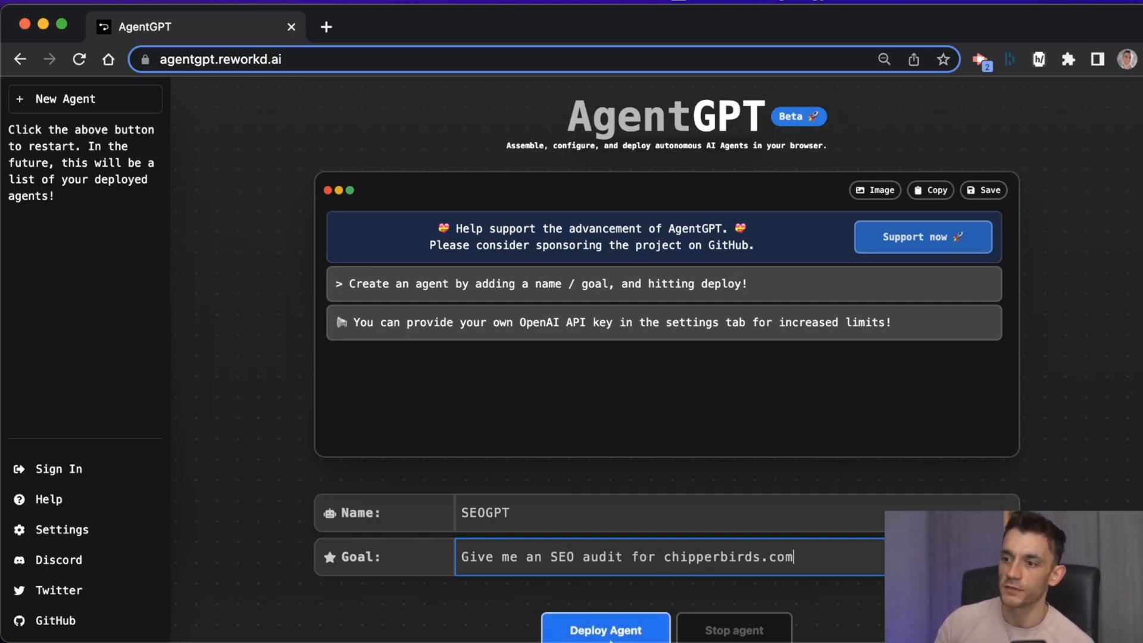
# Step: Deploy SEOGPT, copy its goal text, and review the queued crawl, on-page and keyword tasks
pyautogui.click(605, 629)
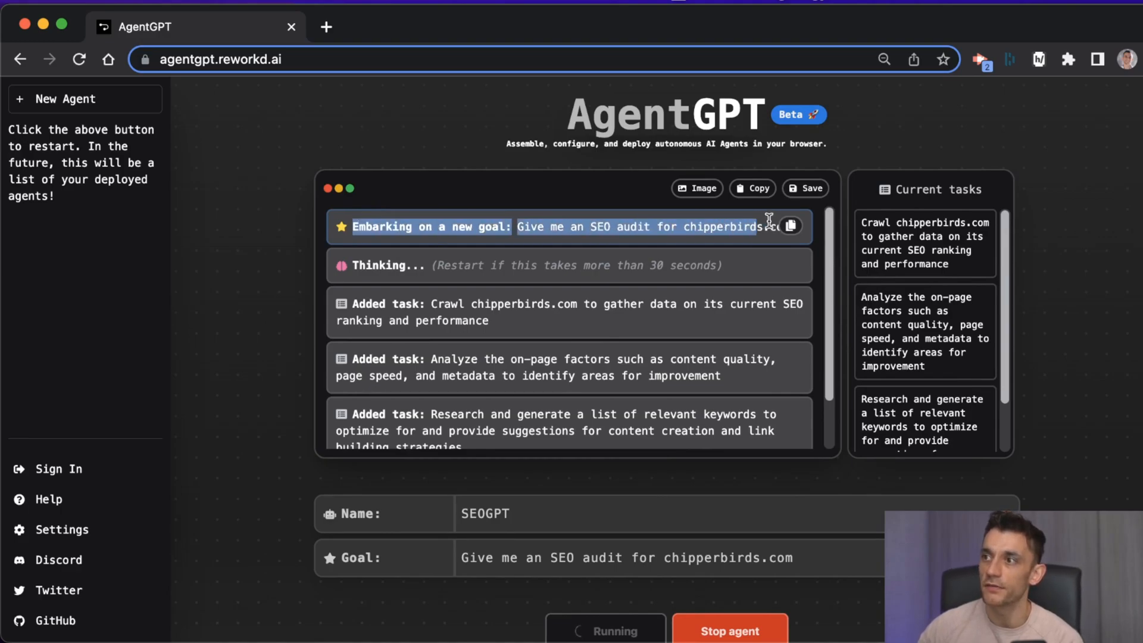
pyautogui.click(791, 226)
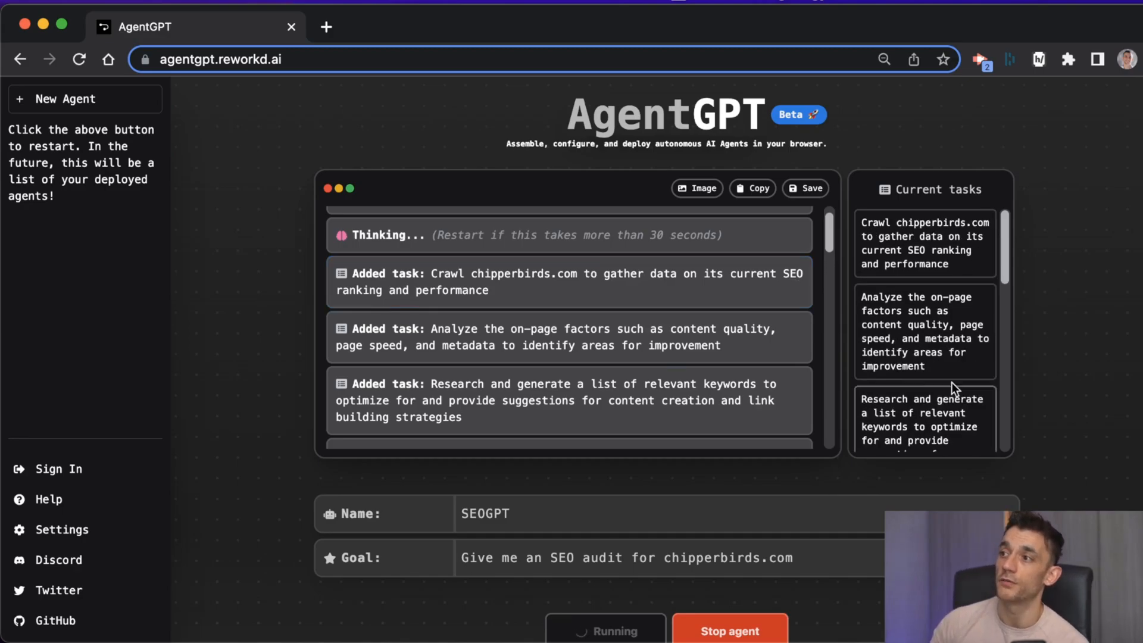
pyautogui.moveTo(868, 200)
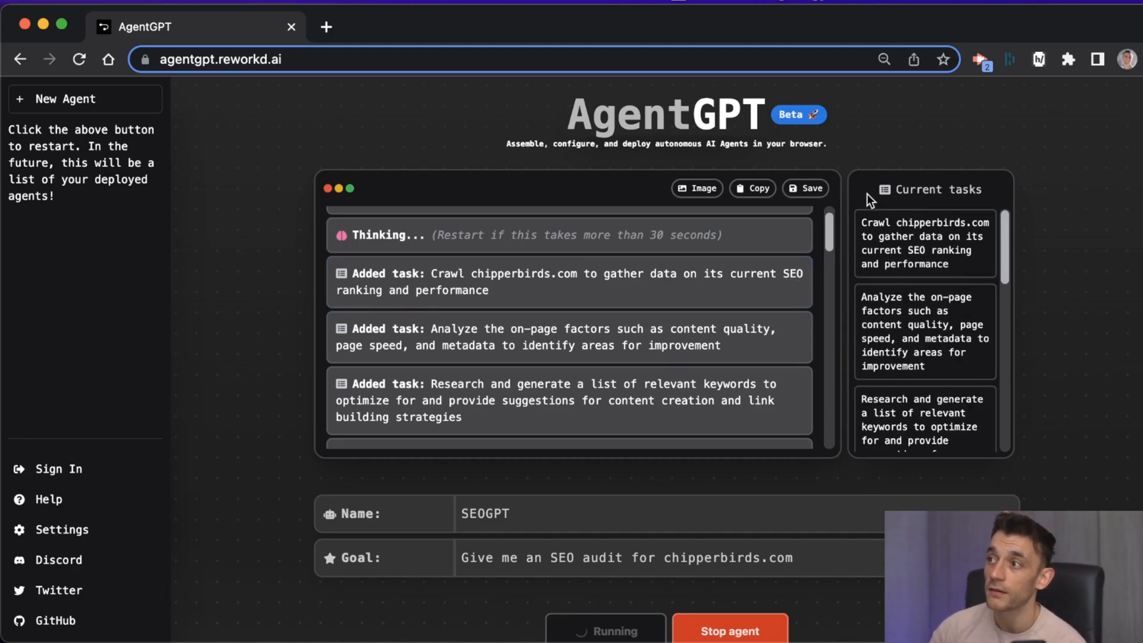
pyautogui.scroll(-3)
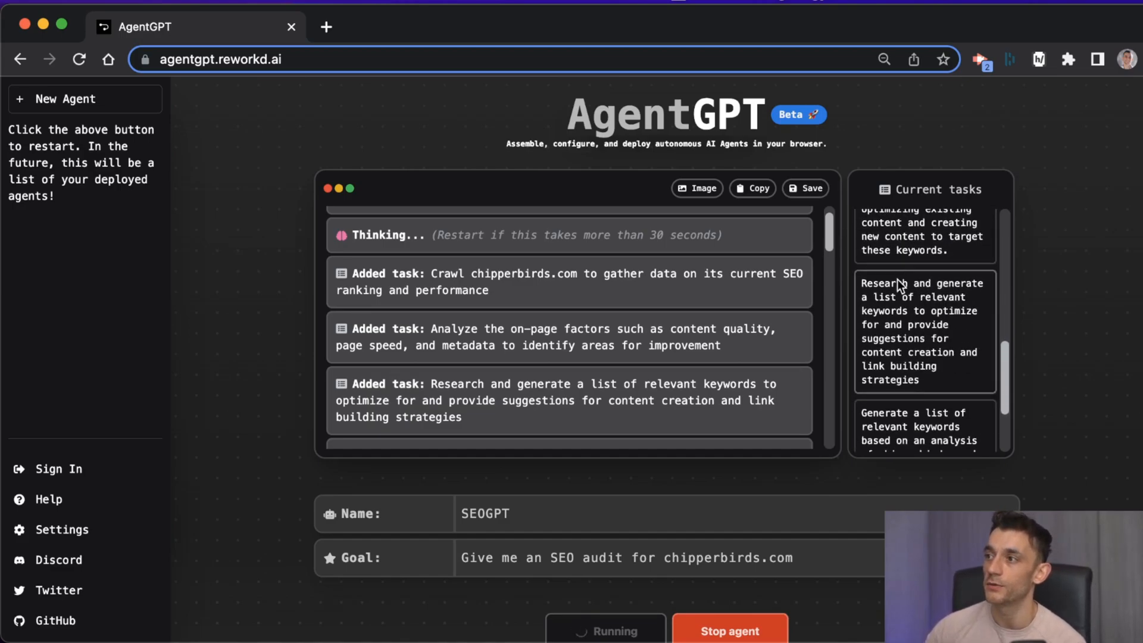
pyautogui.scroll(-3)
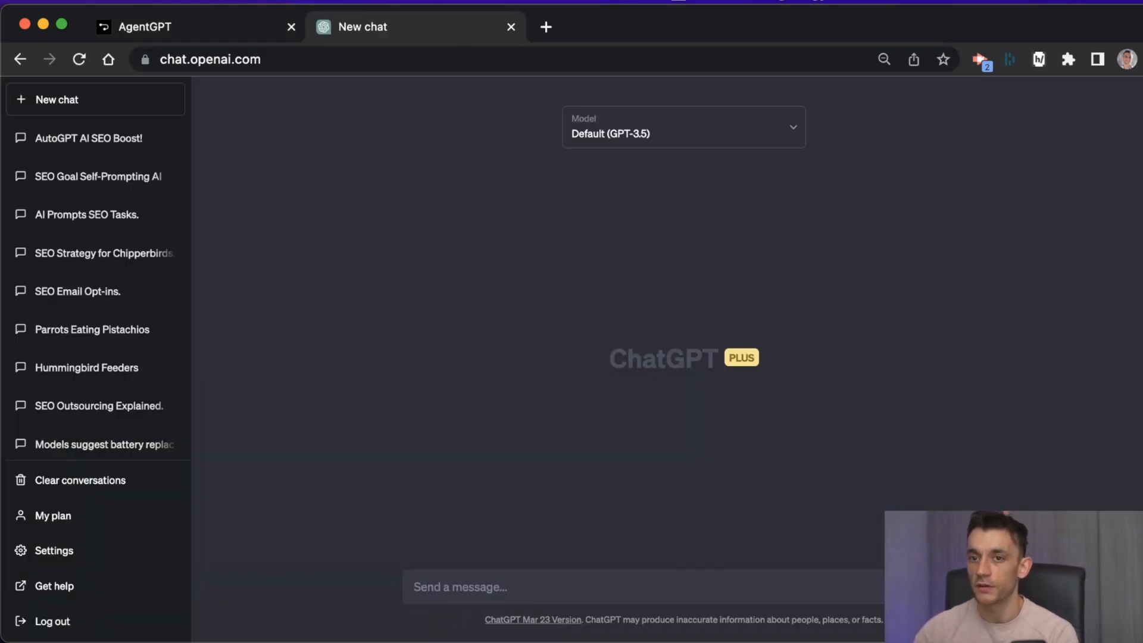
# Step: Review ChatGPT's SEO audit outline for chipperbirds.com down to its summary, then return to AgentGPT
pyautogui.write('Giv')
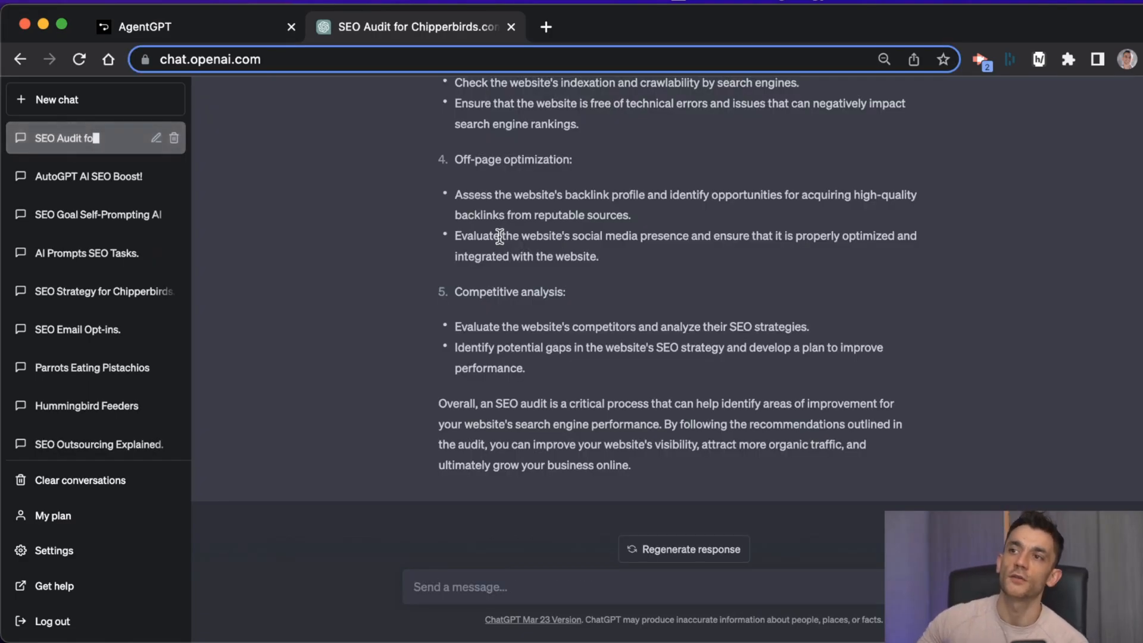
pyautogui.scroll(3)
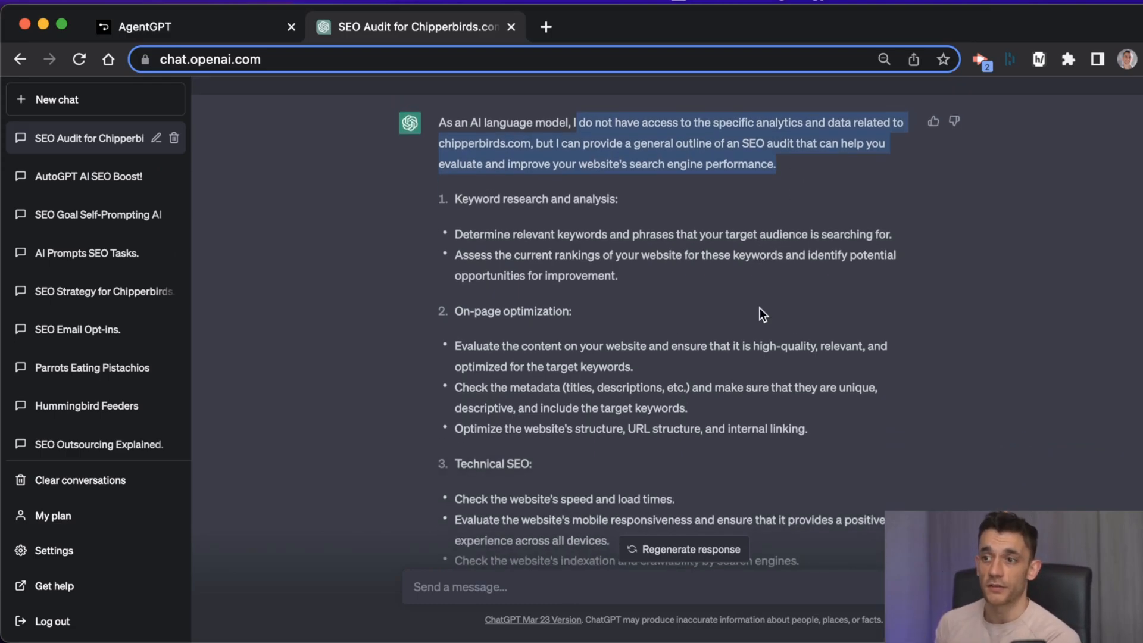
pyautogui.scroll(-3)
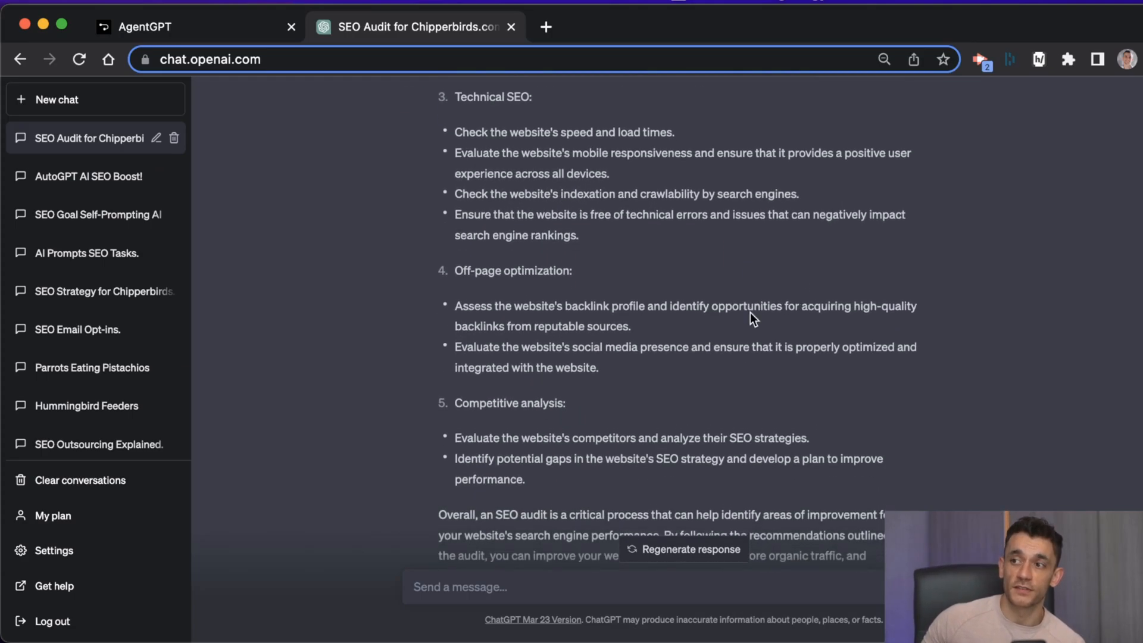
pyautogui.scroll(-3)
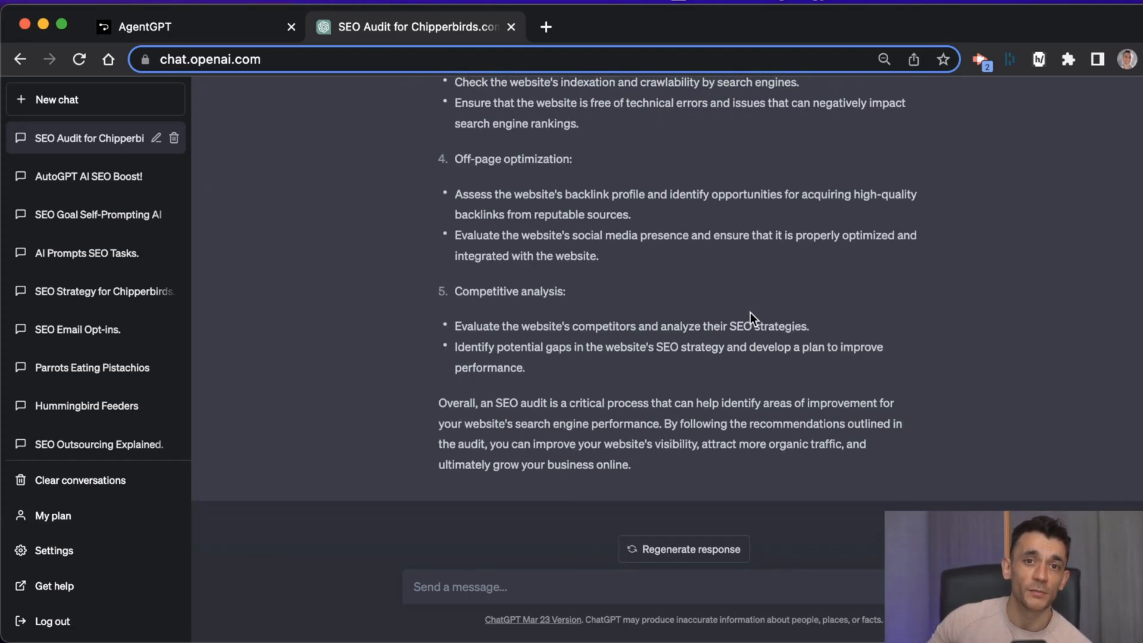
pyautogui.click(145, 27)
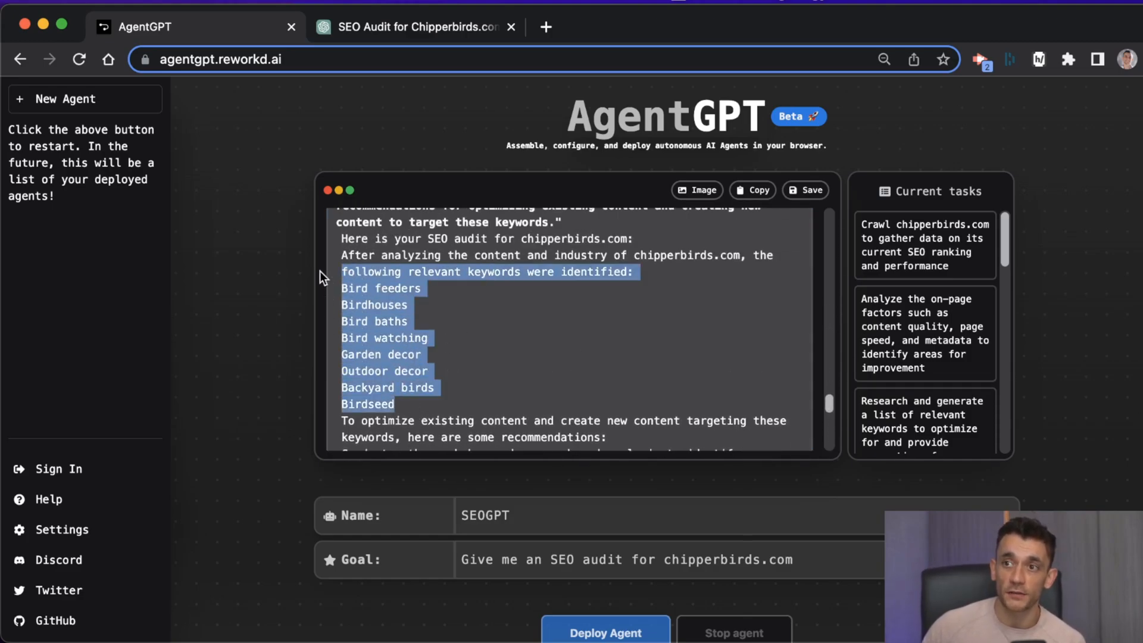
pyautogui.moveTo(386, 38)
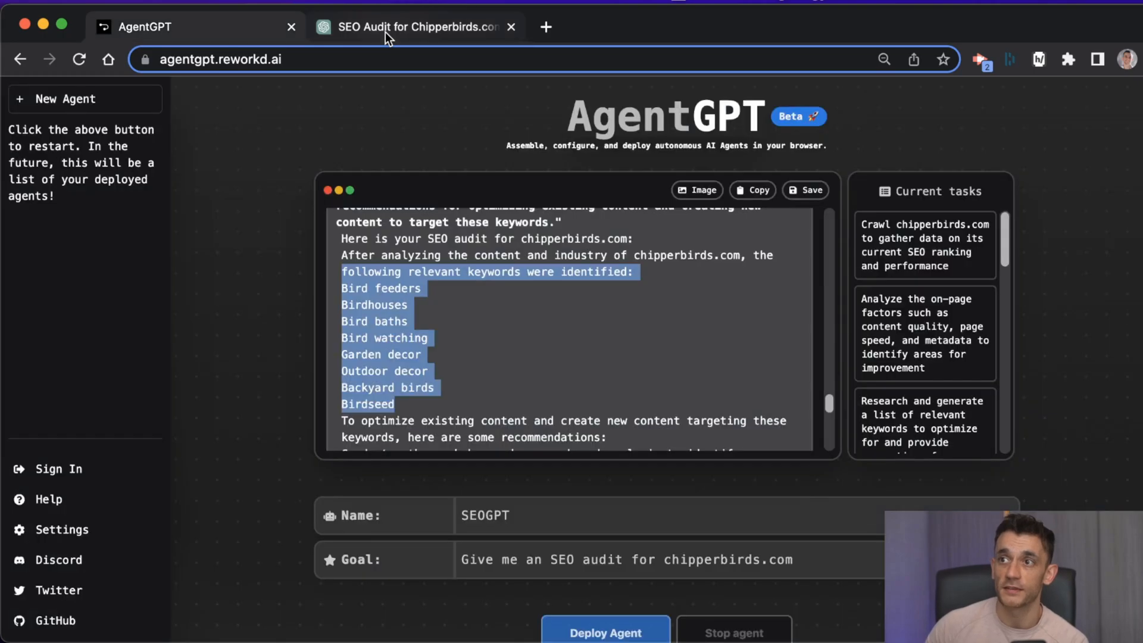
# Step: Review SEOGPT's content, link-building and social suggestions down to the new high-authority sites task
pyautogui.scroll(-3)
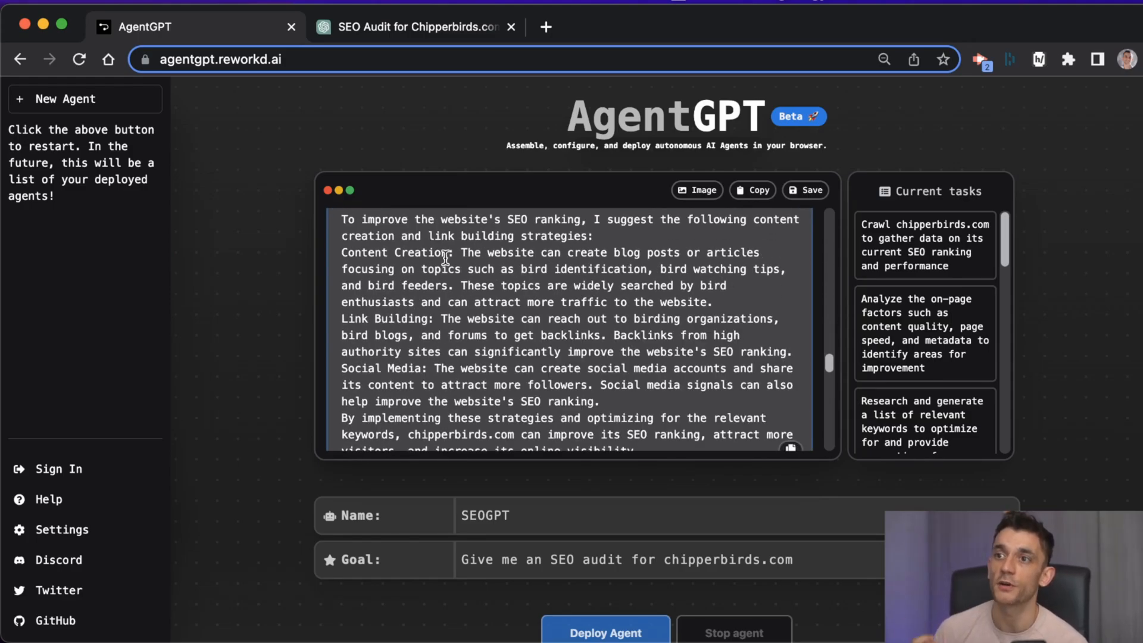
pyautogui.moveTo(511, 271)
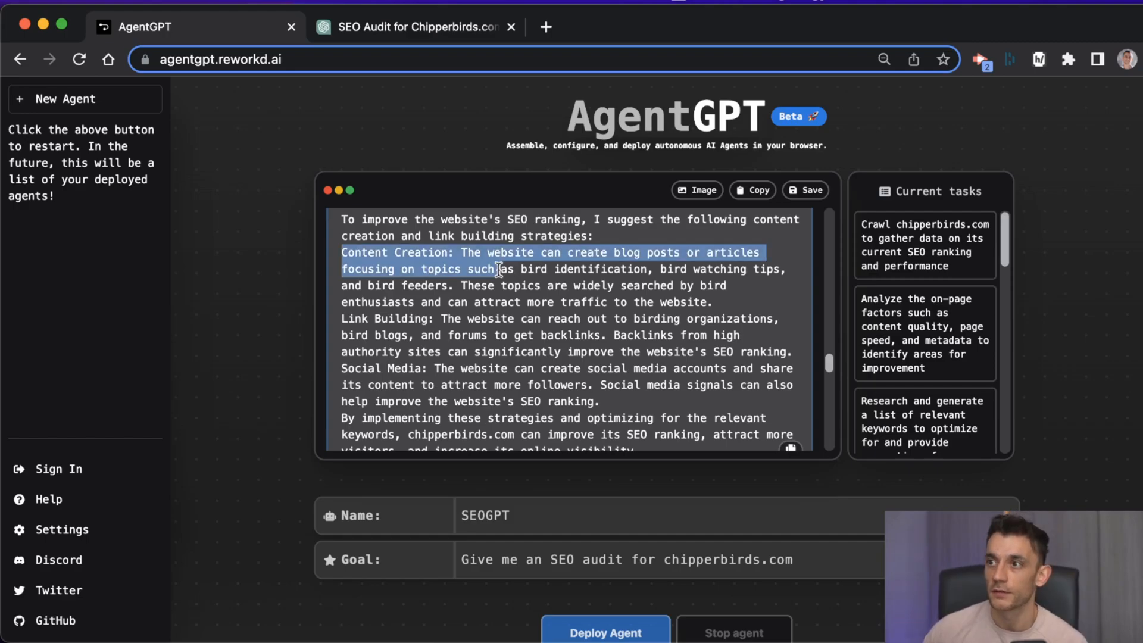
pyautogui.click(751, 189)
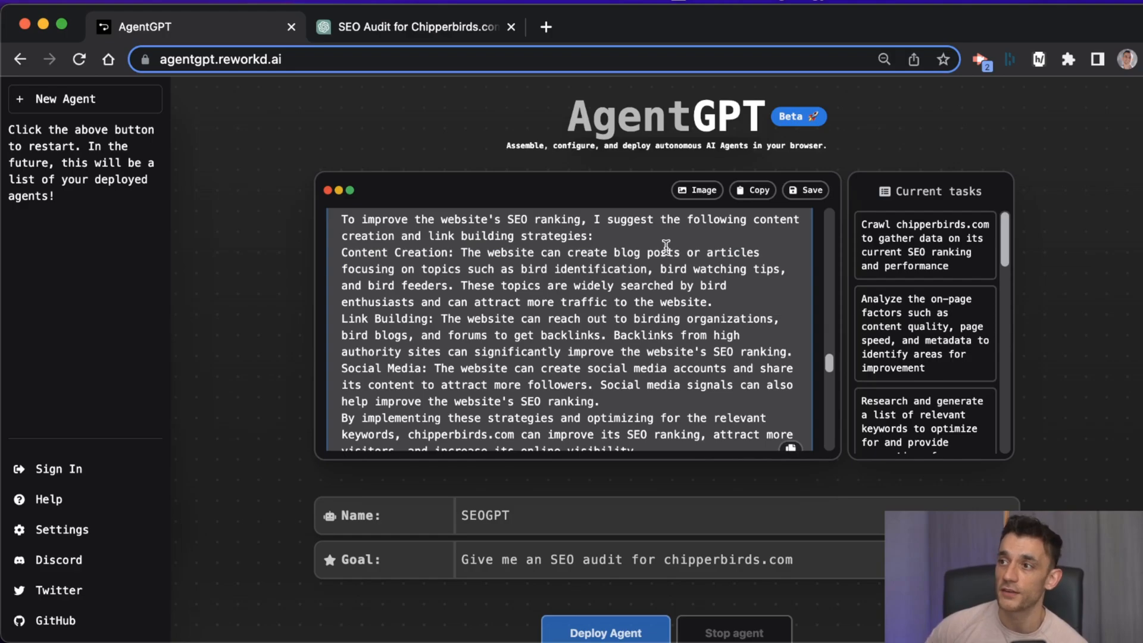
pyautogui.moveTo(615, 301)
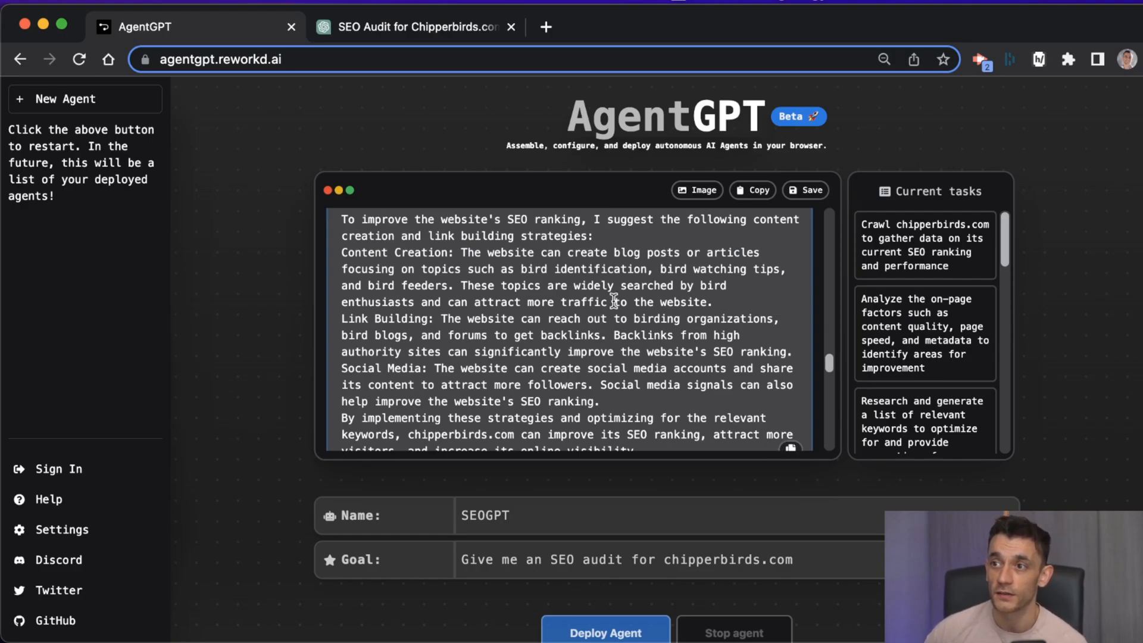
pyautogui.scroll(-3)
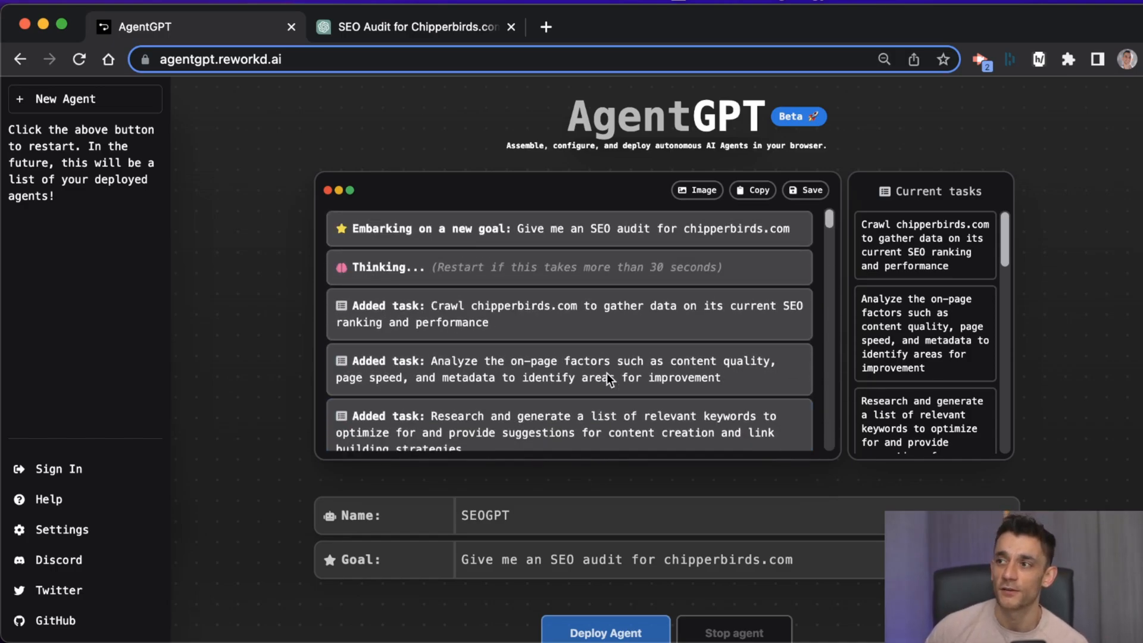
pyautogui.scroll(-3)
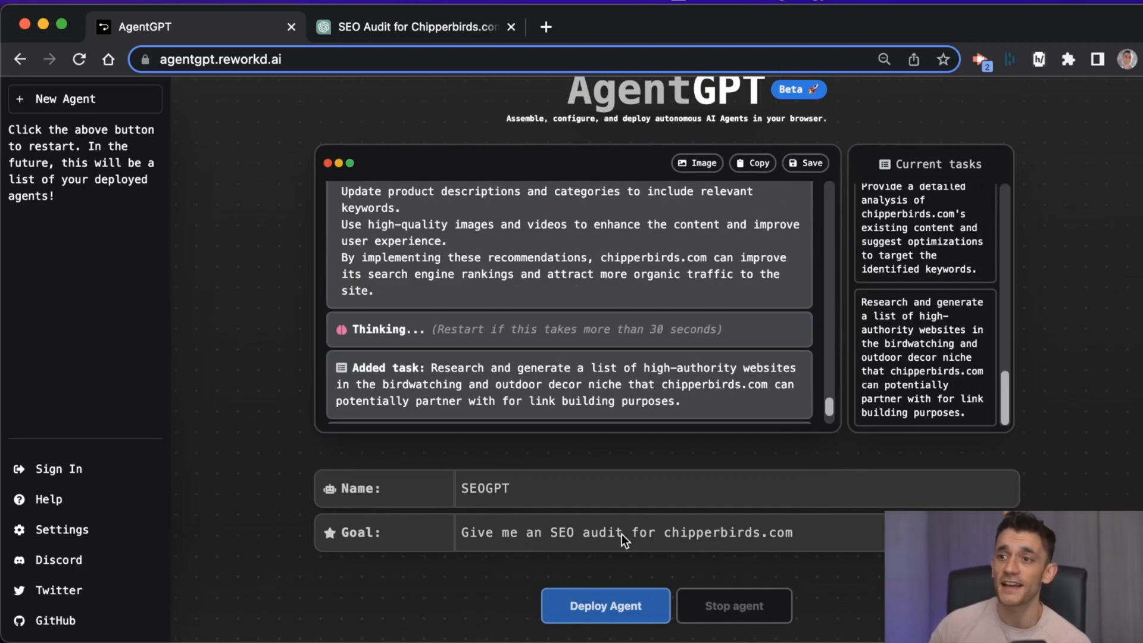
# Step: Change the goal to 'a list of my top SEO competitors for chipperbirds.com' and redeploy SEOGPT
pyautogui.click(627, 532)
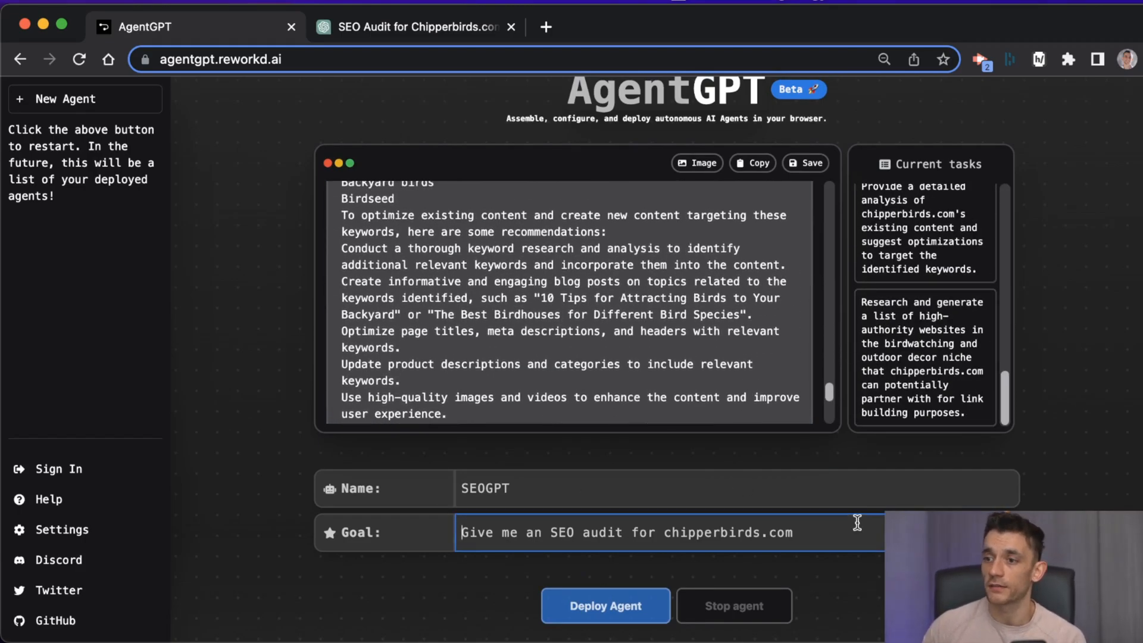
pyautogui.doubleClick(577, 532)
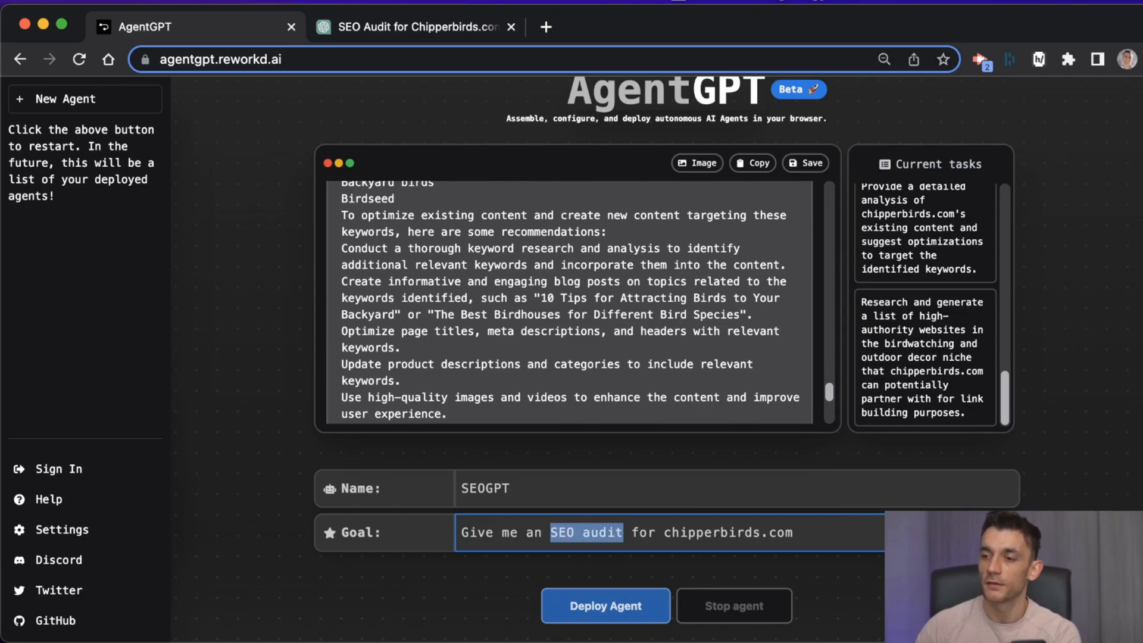
pyautogui.write('a list of my top SEO')
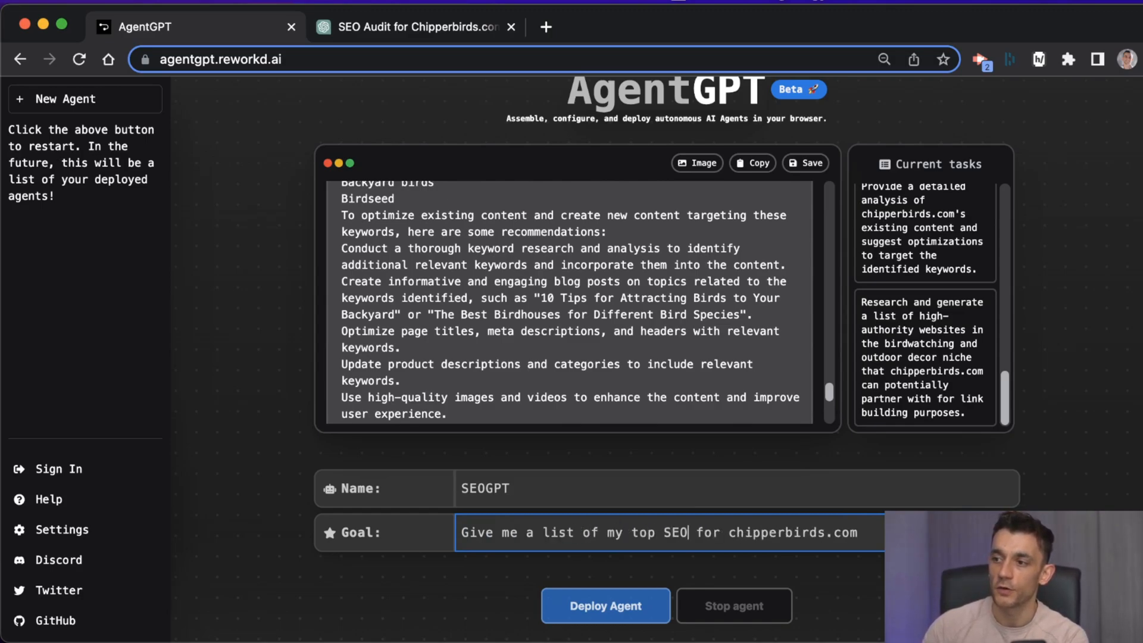
pyautogui.write('competitors')
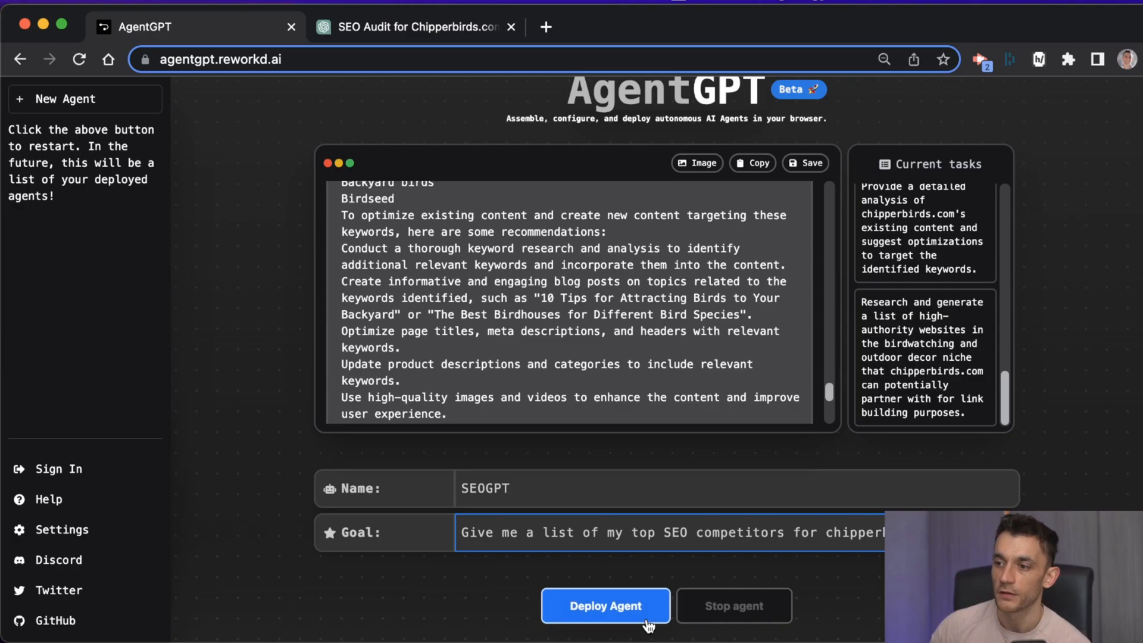
pyautogui.click(604, 605)
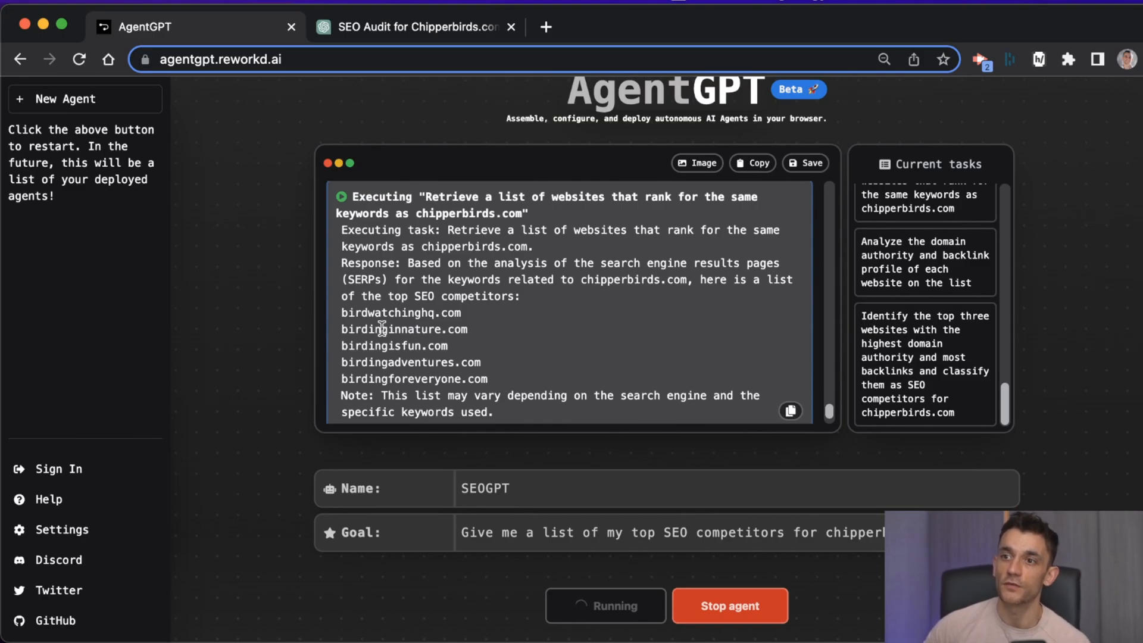
# Step: Select the executing task about websites ranking for the same keywords
pyautogui.click(790, 411)
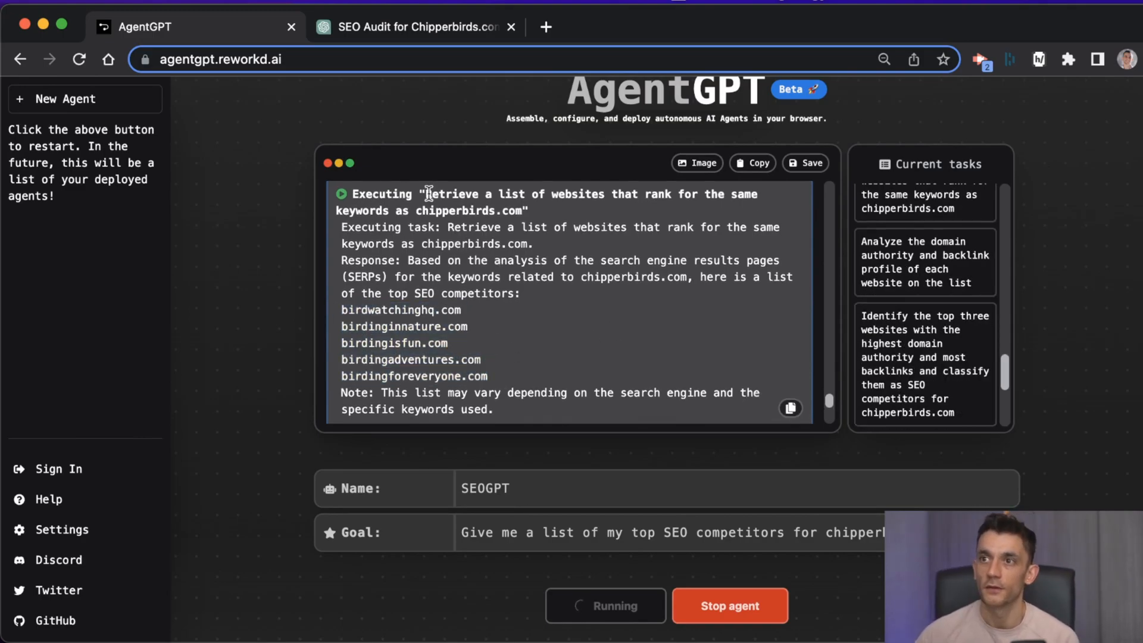
pyautogui.moveTo(426, 194); pyautogui.dragTo(517, 211)
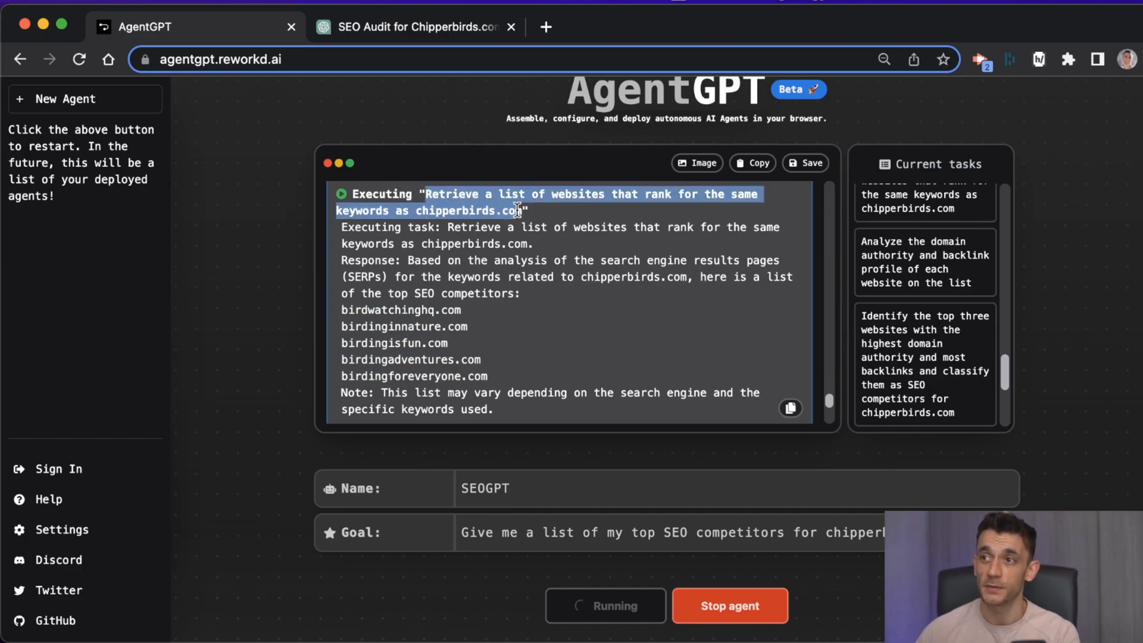
# Step: Ask a new GPT-4 chat for websites ranking for the same keywords as chipperbirds.com
pyautogui.click(415, 28)
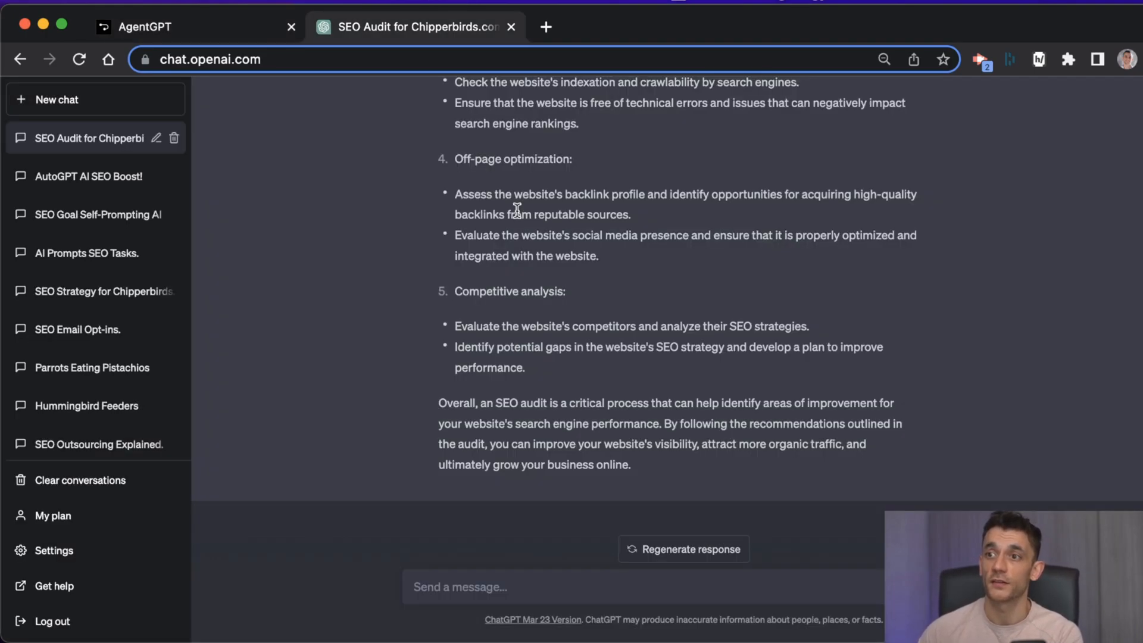
pyautogui.write('Retrieve a list of websites that rank for the same keywords as chipperbirds.com')
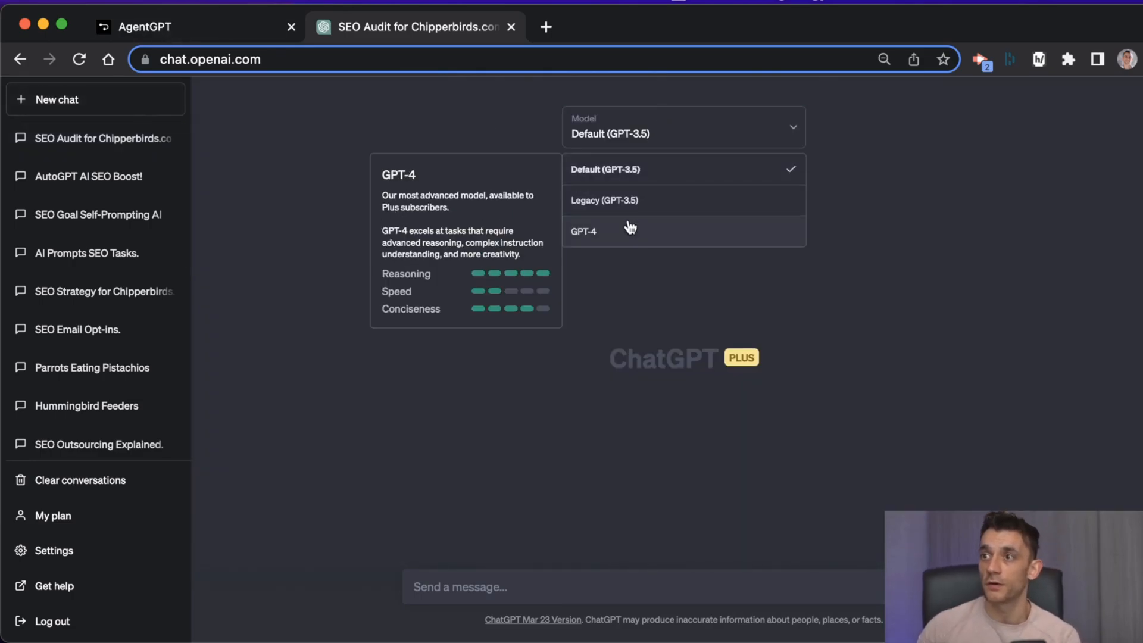
pyautogui.click(583, 231)
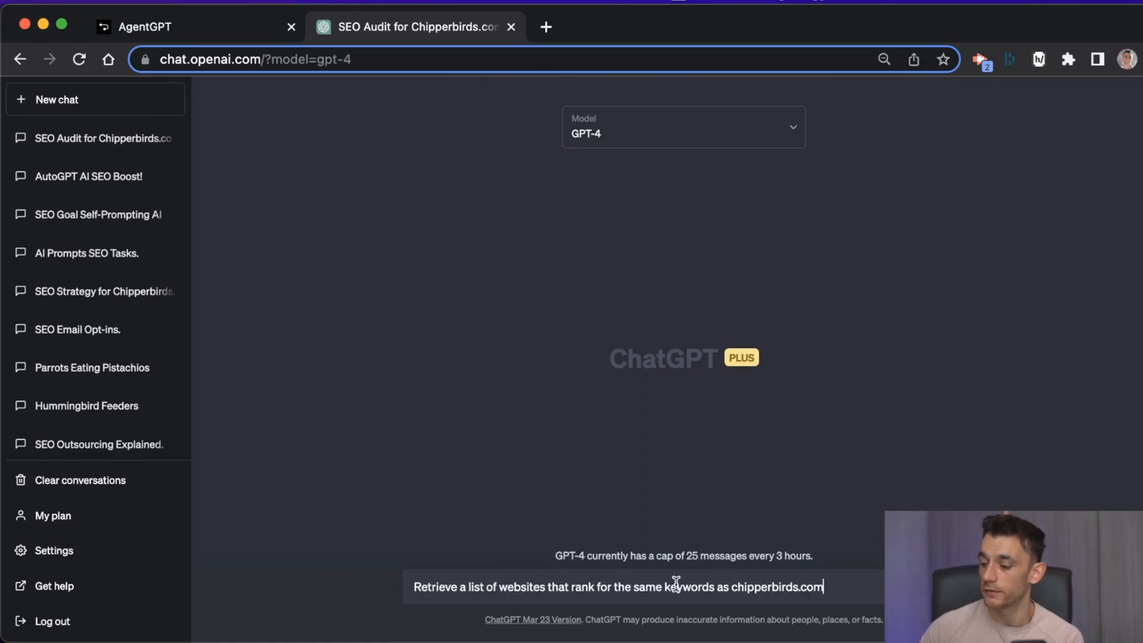
pyautogui.press('Return')
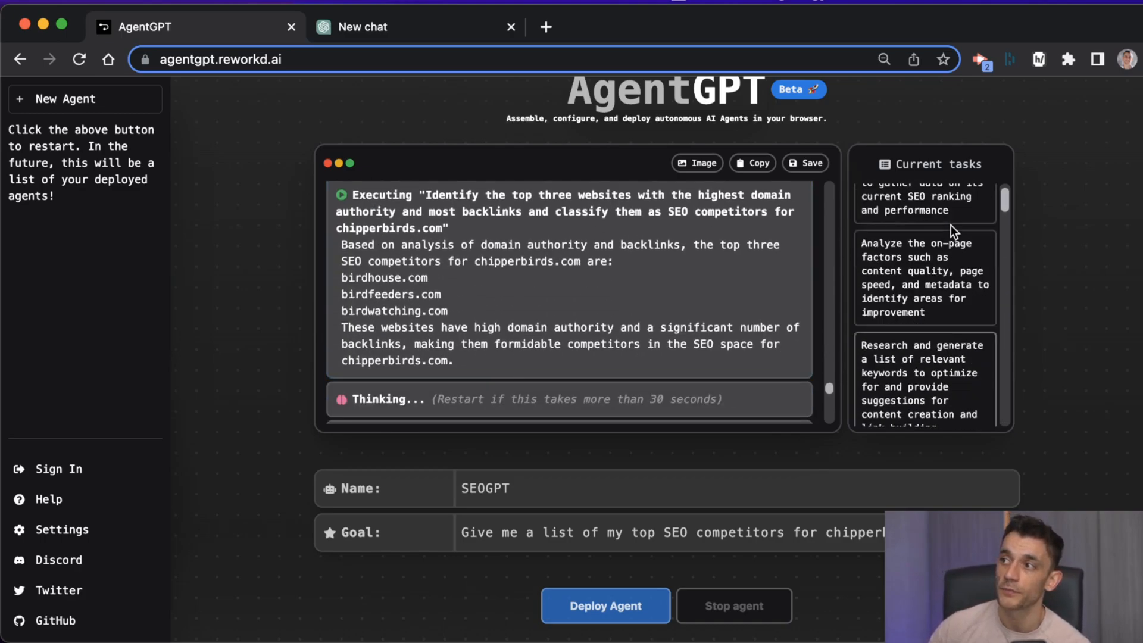
# Step: Scroll the SEOGPT competitor log to the 50-loop shutdown message
pyautogui.scroll(3)
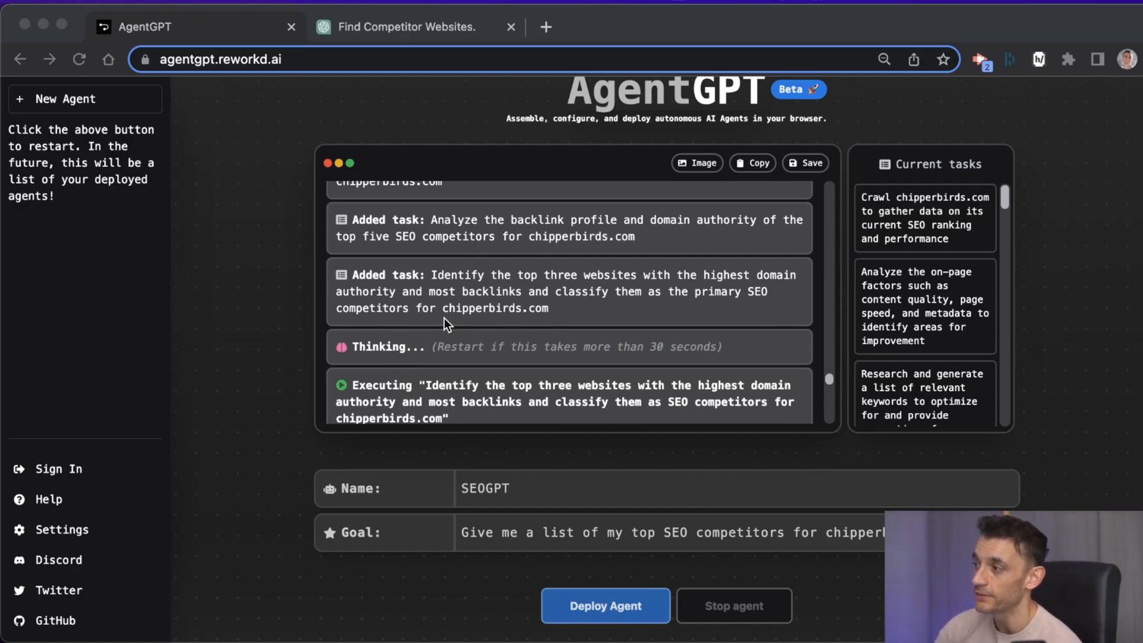
pyautogui.moveTo(427, 321)
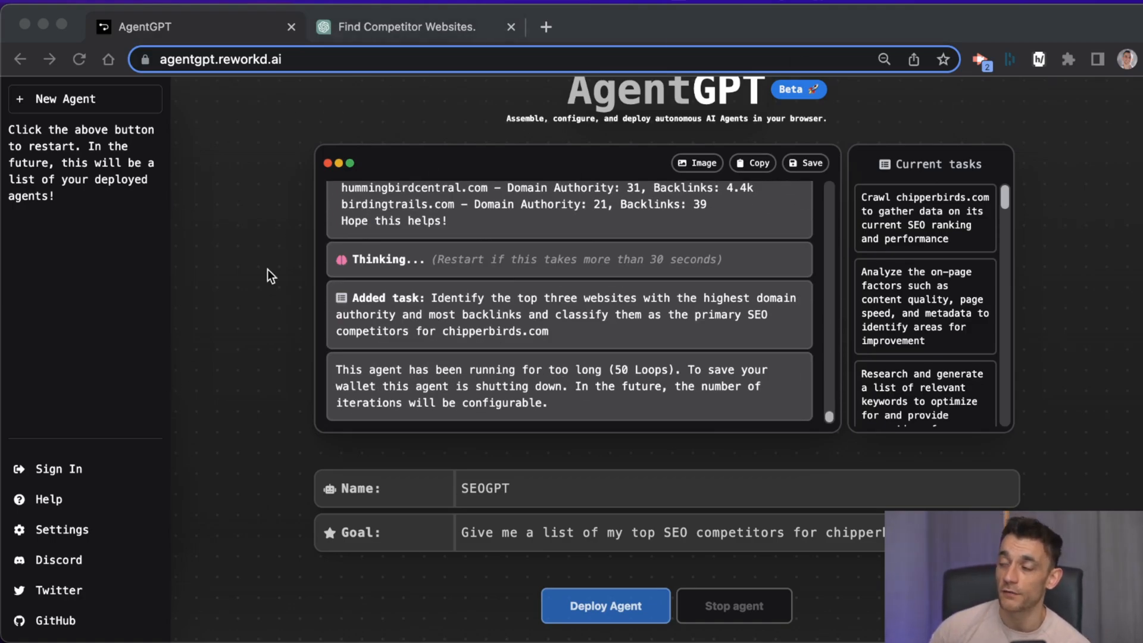
pyautogui.moveTo(751, 252)
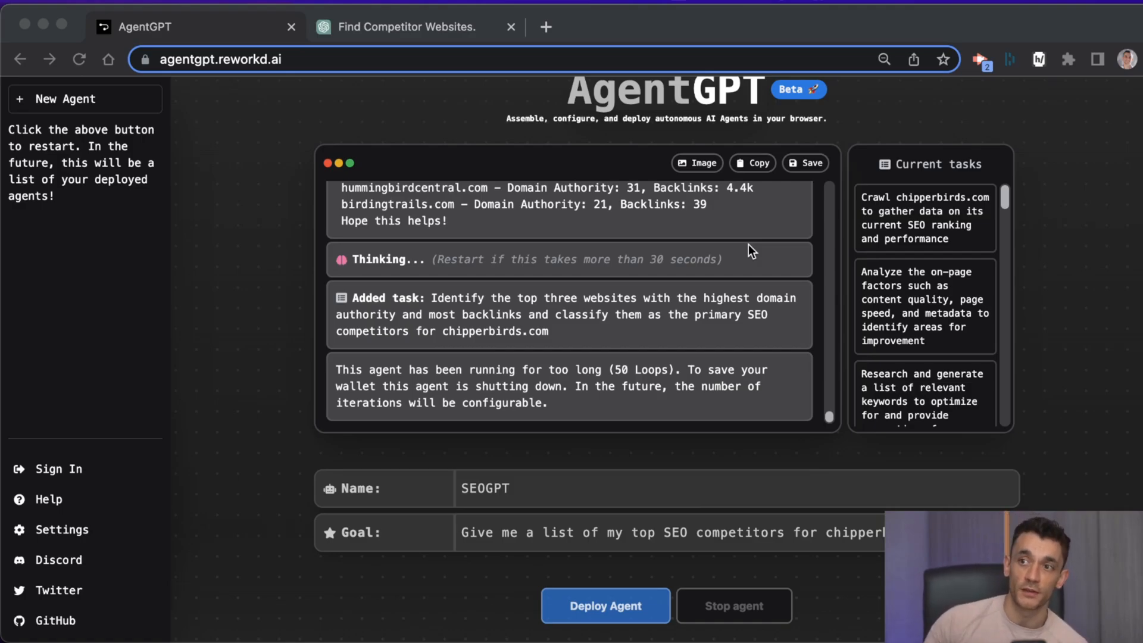
pyautogui.scroll(-3)
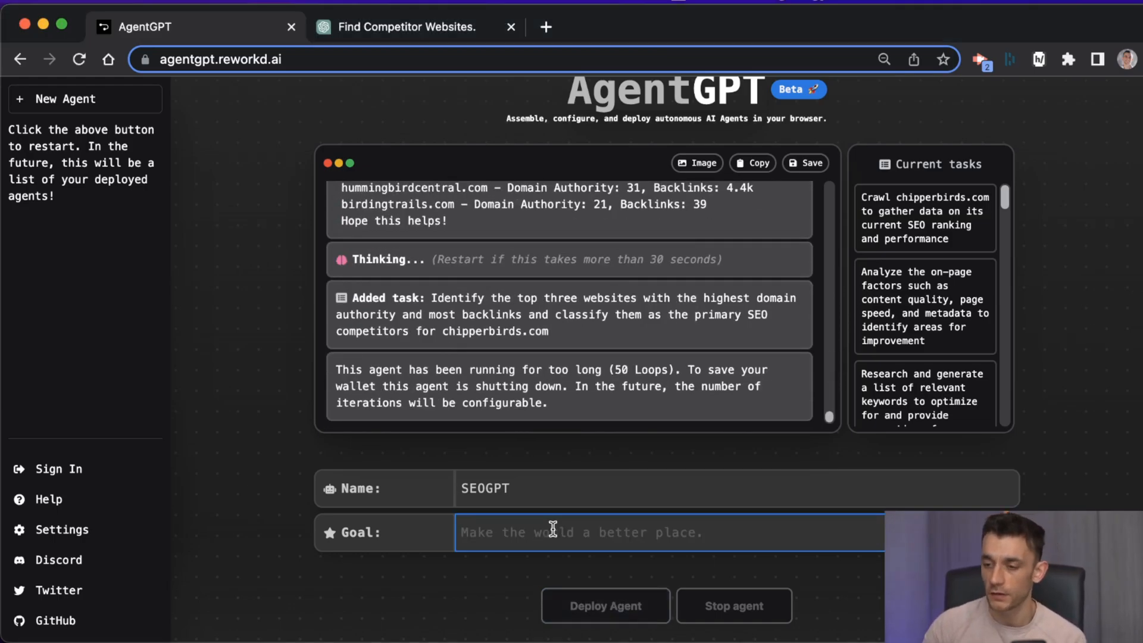
# Step: Deploy SEOGPT on 'Do a technical SEO site audit for chipperbirds.com'
pyautogui.write('Do a technical SEO site audit for chipperbirds.com')
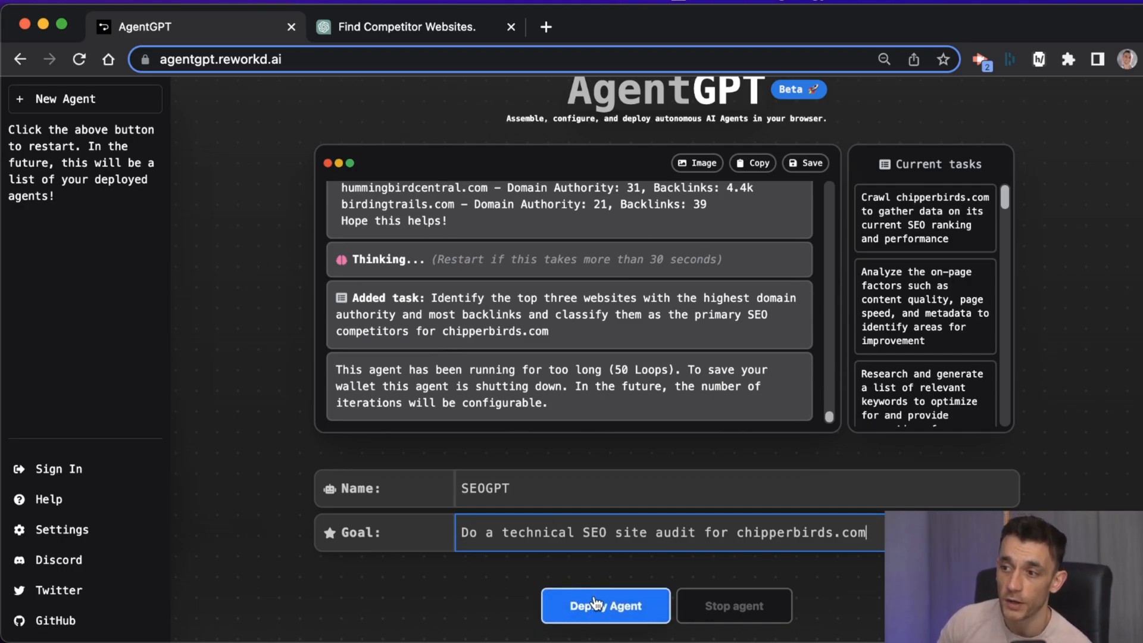
pyautogui.click(605, 605)
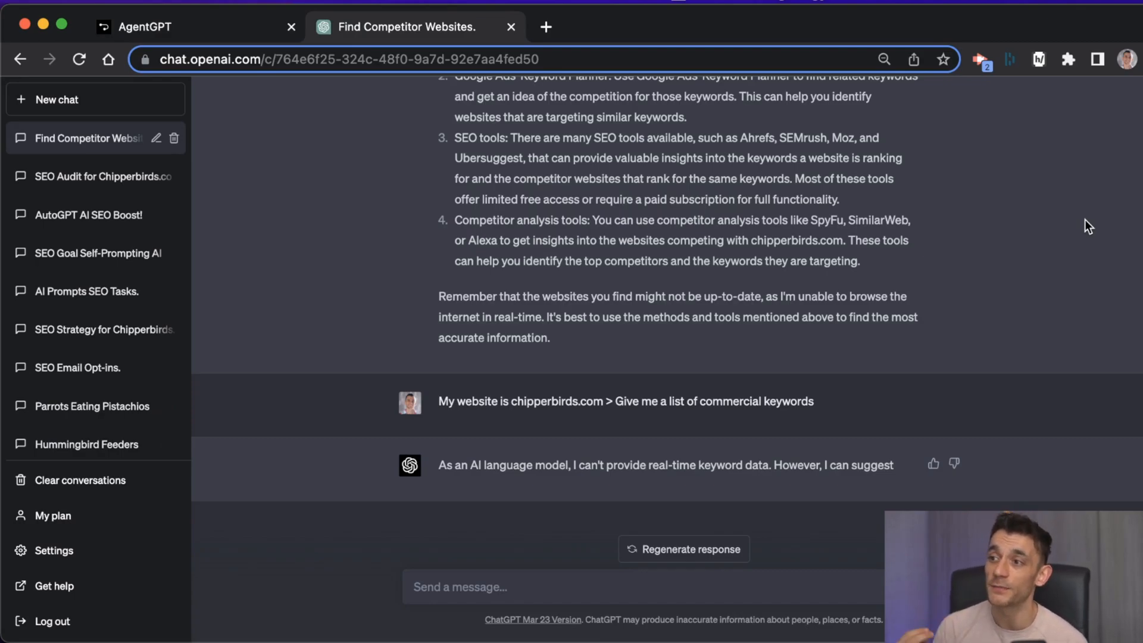
pyautogui.moveTo(1056, 426)
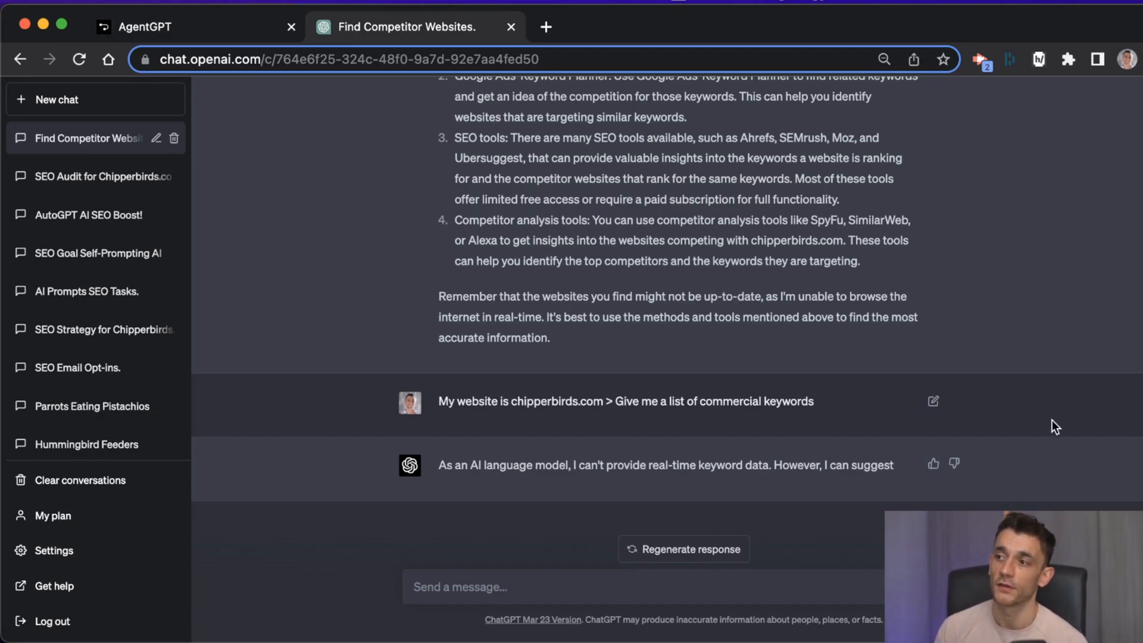
pyautogui.moveTo(520, 508)
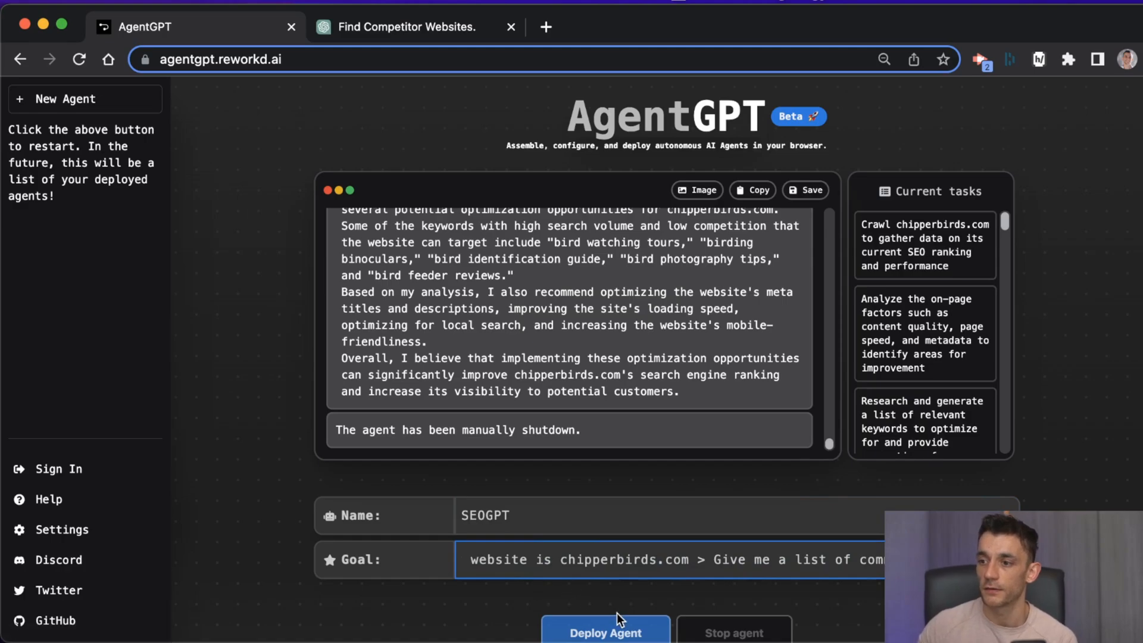
# Step: Deploy the SEOGPT agent again on the chipperbirds.com commercial-keywords goal
pyautogui.click(604, 632)
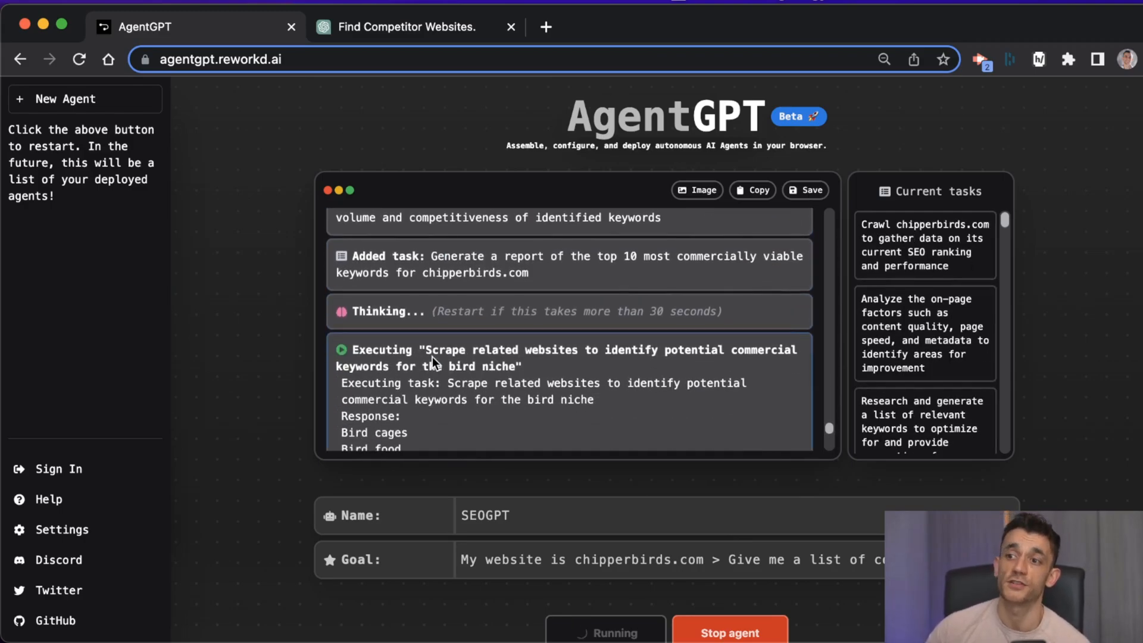
# Step: Review the agent log down to the buyer-intent keywords like 'bird feeders for sale'
pyautogui.scroll(-3)
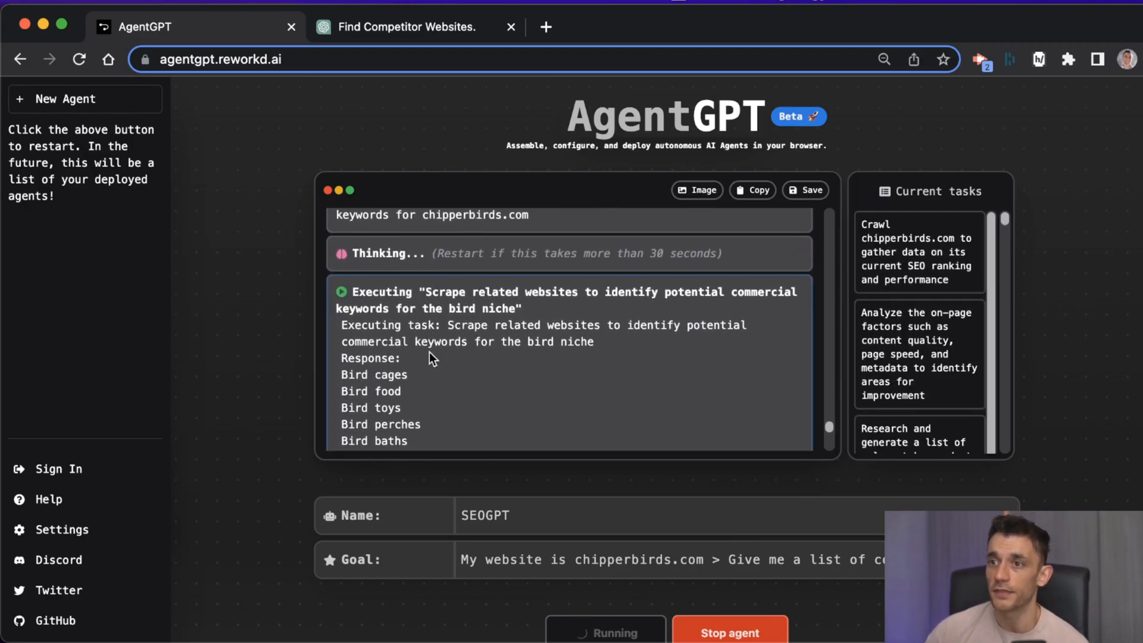
pyautogui.doubleClick(511, 327)
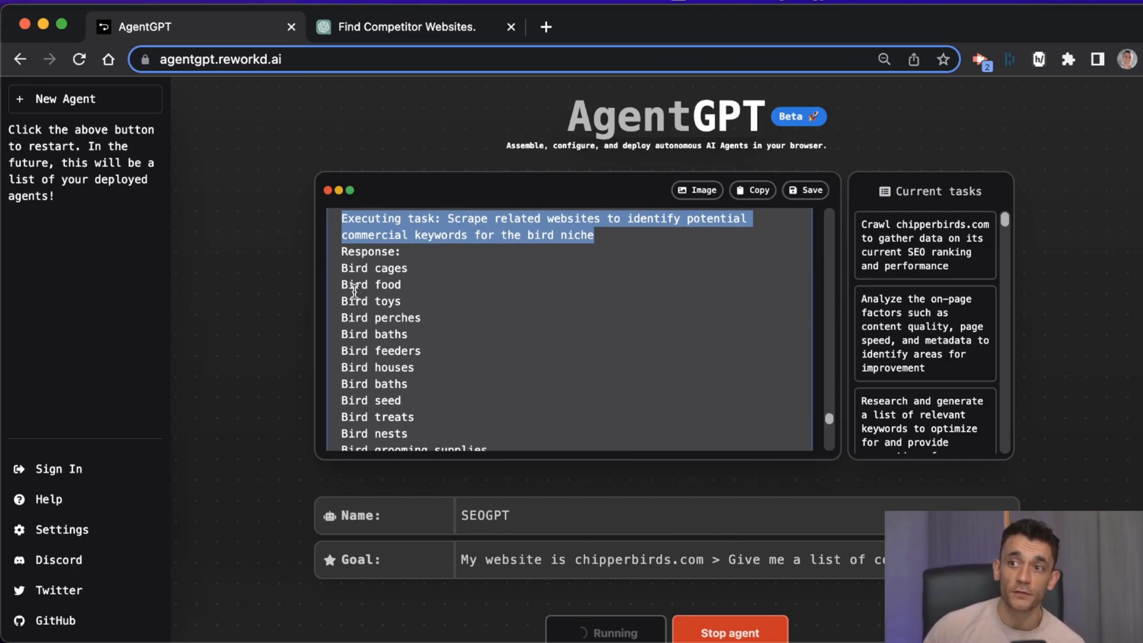
pyautogui.scroll(-3)
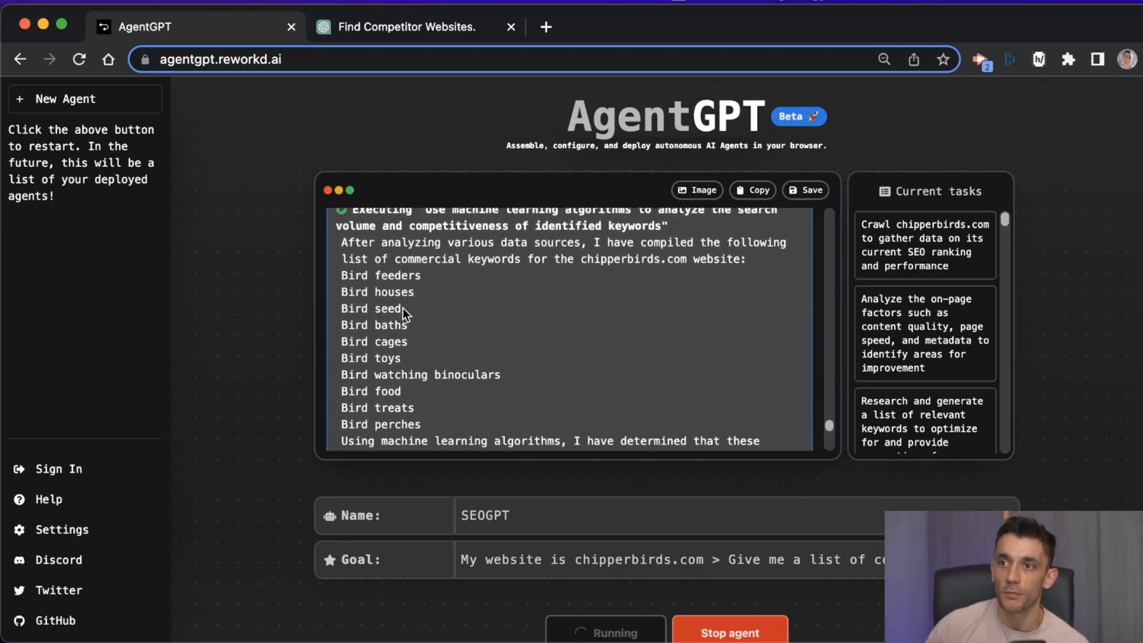
pyautogui.scroll(-3)
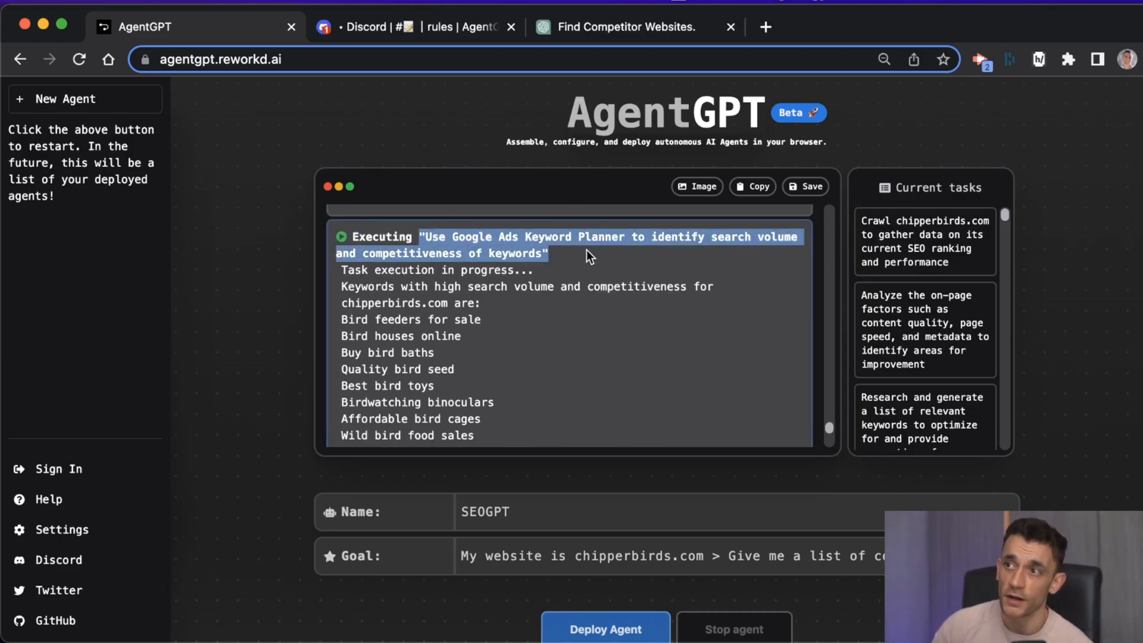
# Step: Switch to the AgentGPT Discord server showing its rules channel
pyautogui.click(412, 27)
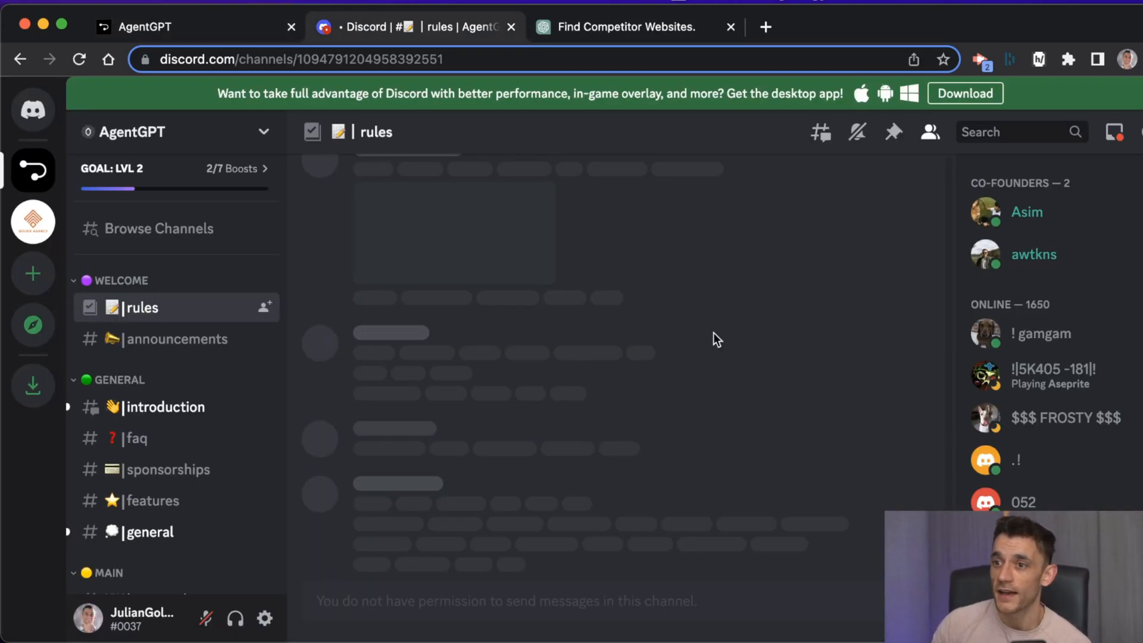
pyautogui.moveTo(536, 362)
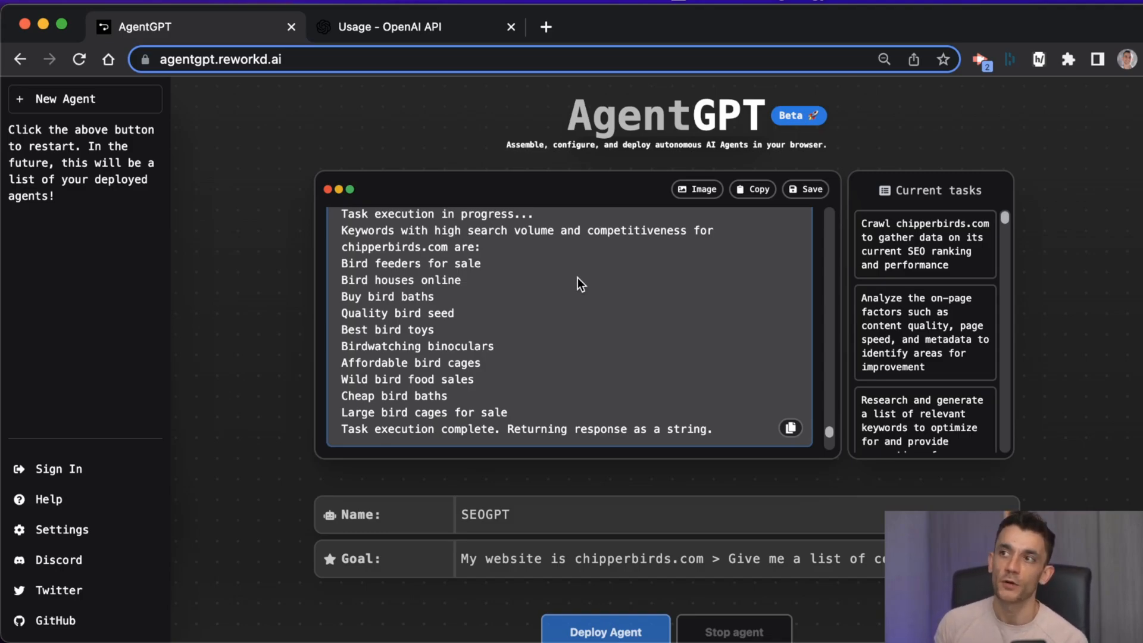
pyautogui.moveTo(521, 257)
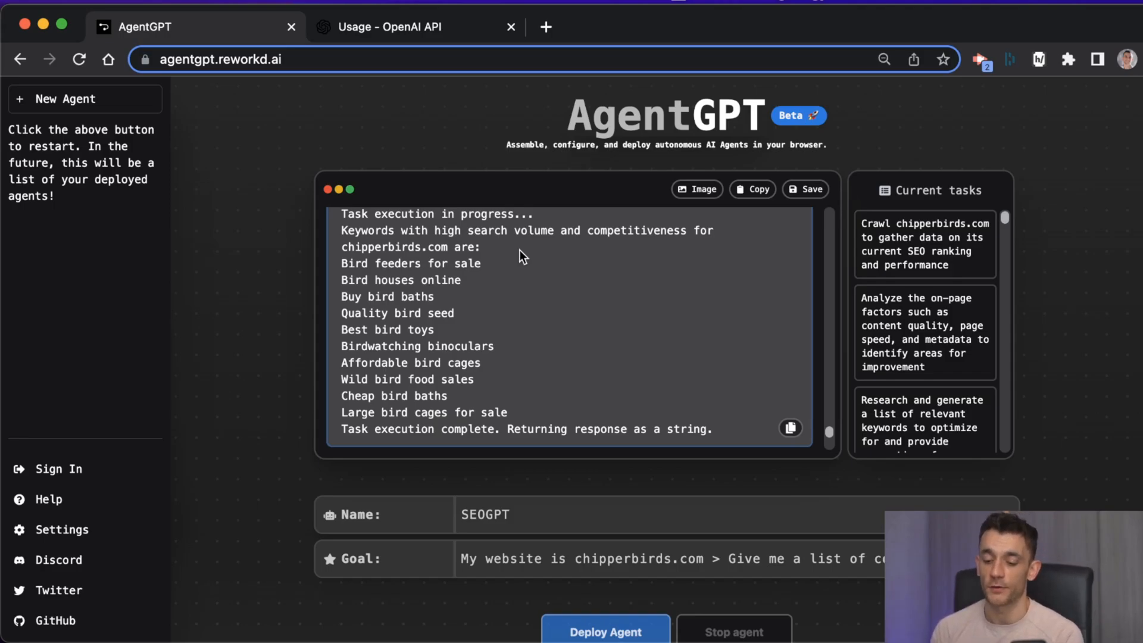
# Step: Switch to the OpenAI API usage page showing April's daily spending near $0.26
pyautogui.click(388, 27)
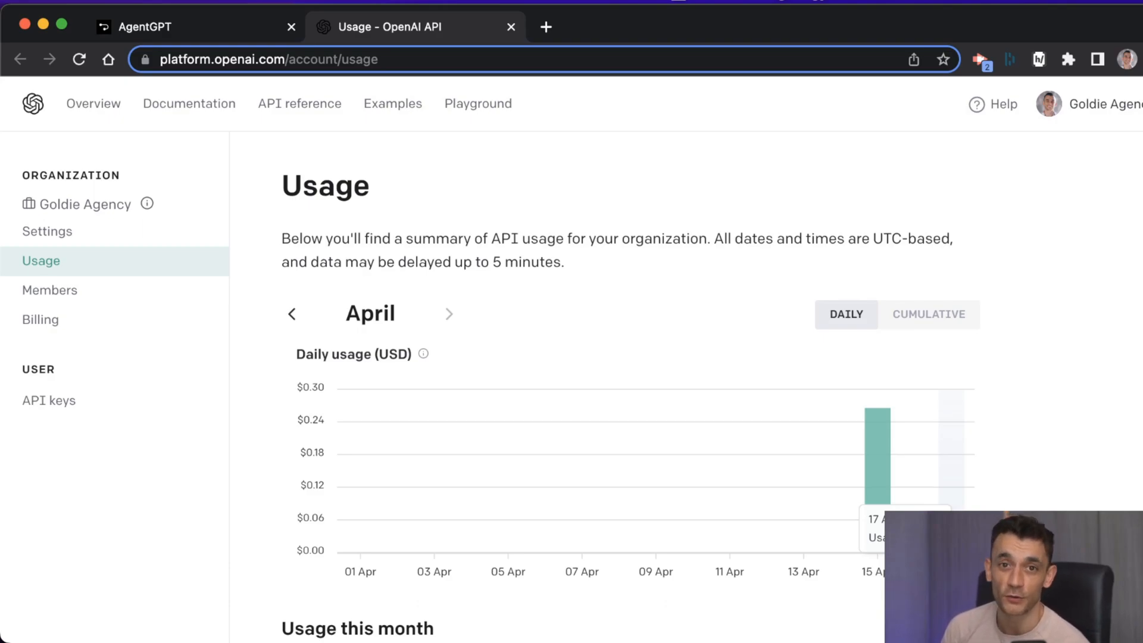
pyautogui.moveTo(790, 484)
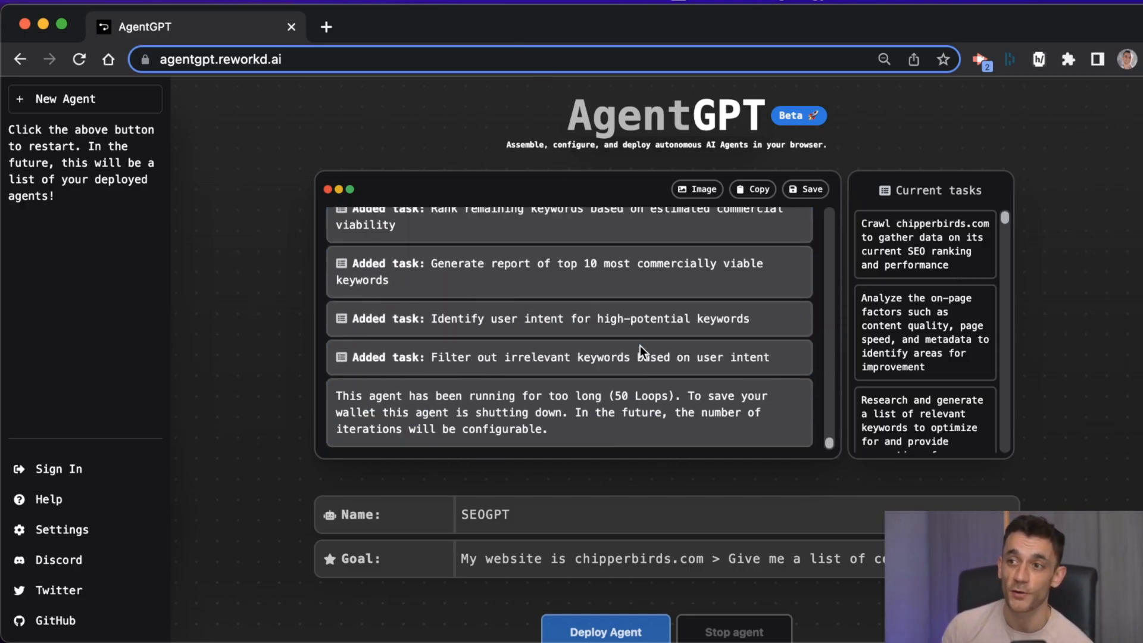
pyautogui.moveTo(641, 355)
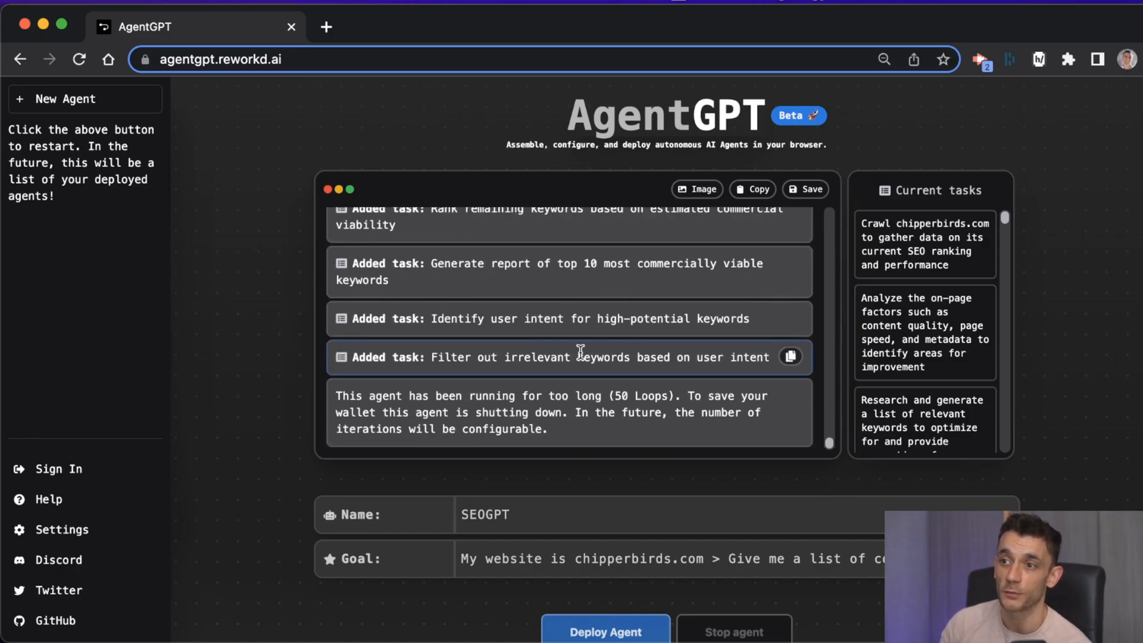
# Step: Review the log ending in the 50-loop shutdown and clear the Goal field
pyautogui.click(791, 356)
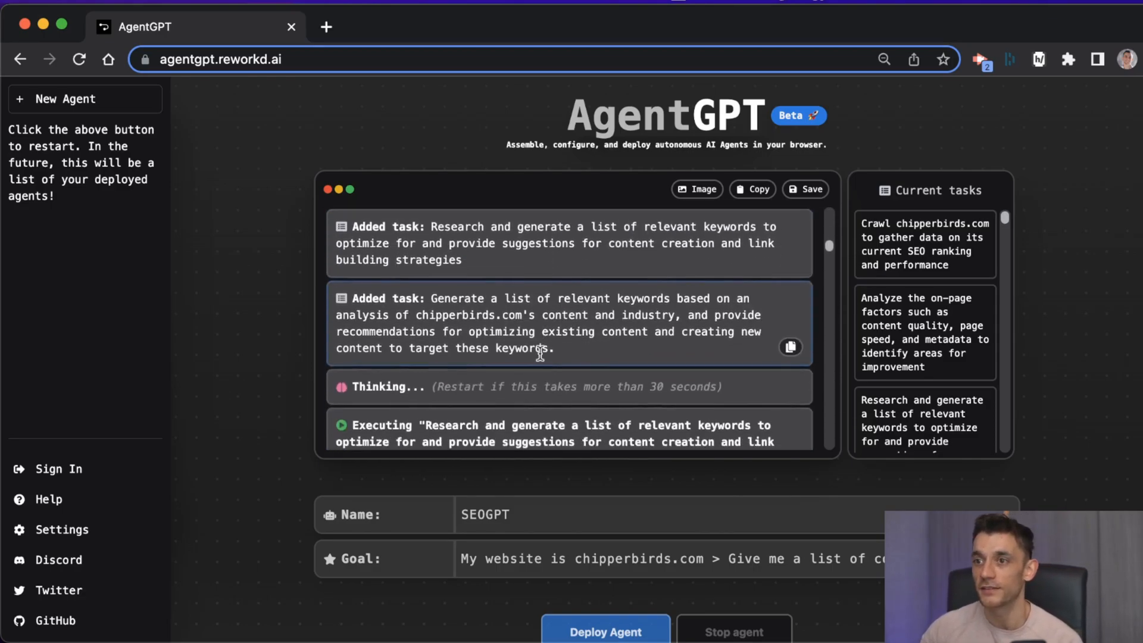
pyautogui.scroll(-3)
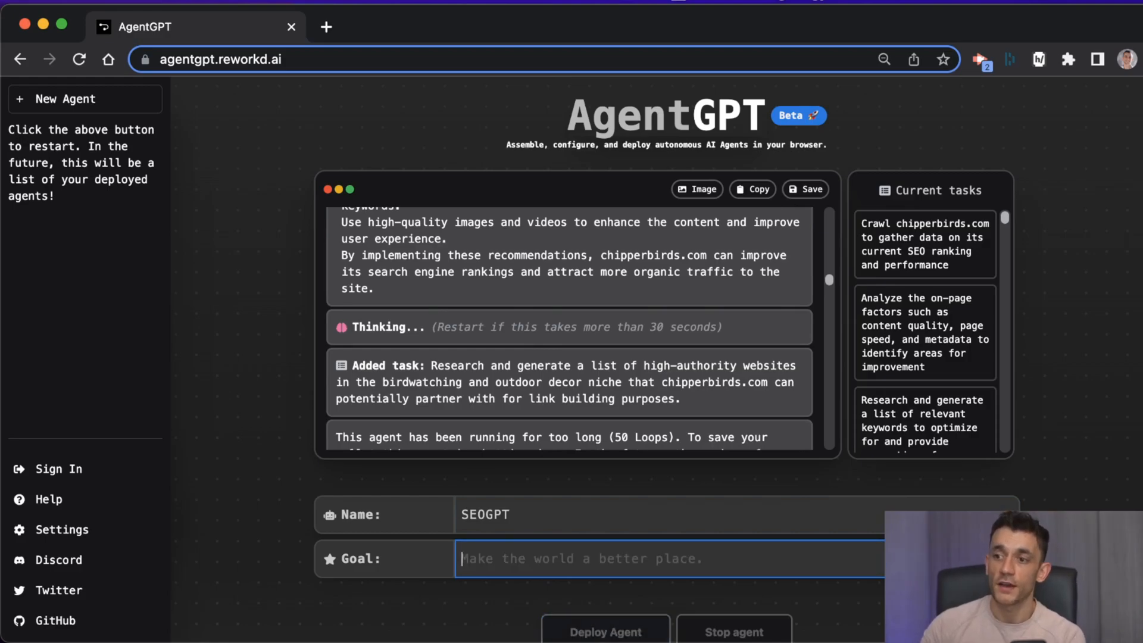
# Step: Run SEOGPT on the goal 'Organize the responses you've done today' and review its summary
pyautogui.write('Organize the response')
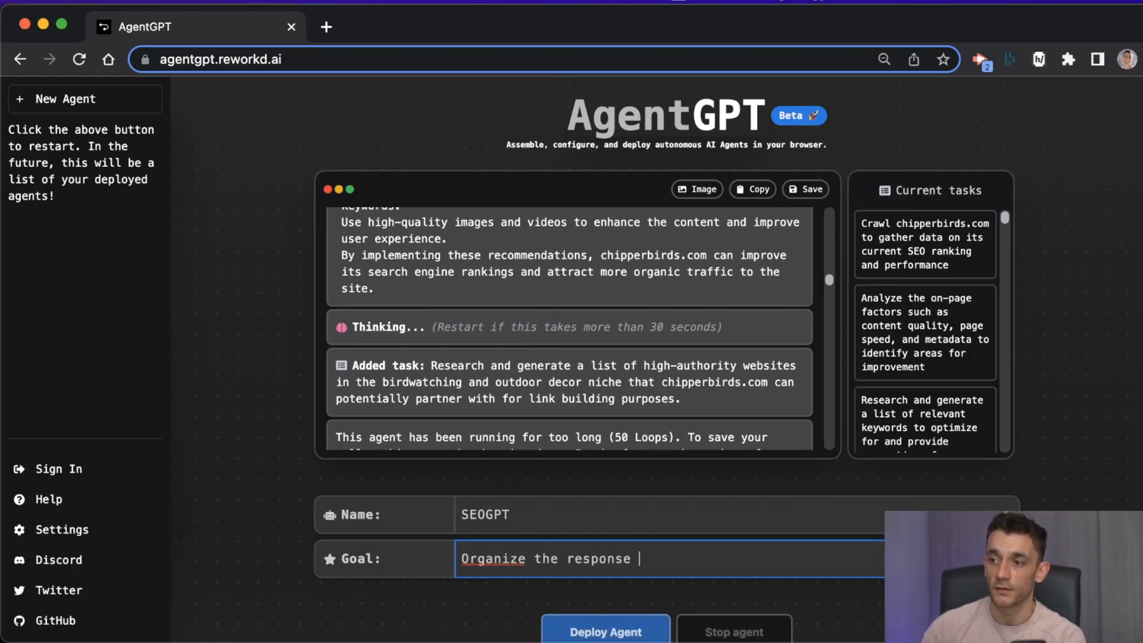
pyautogui.write("s you've done today")
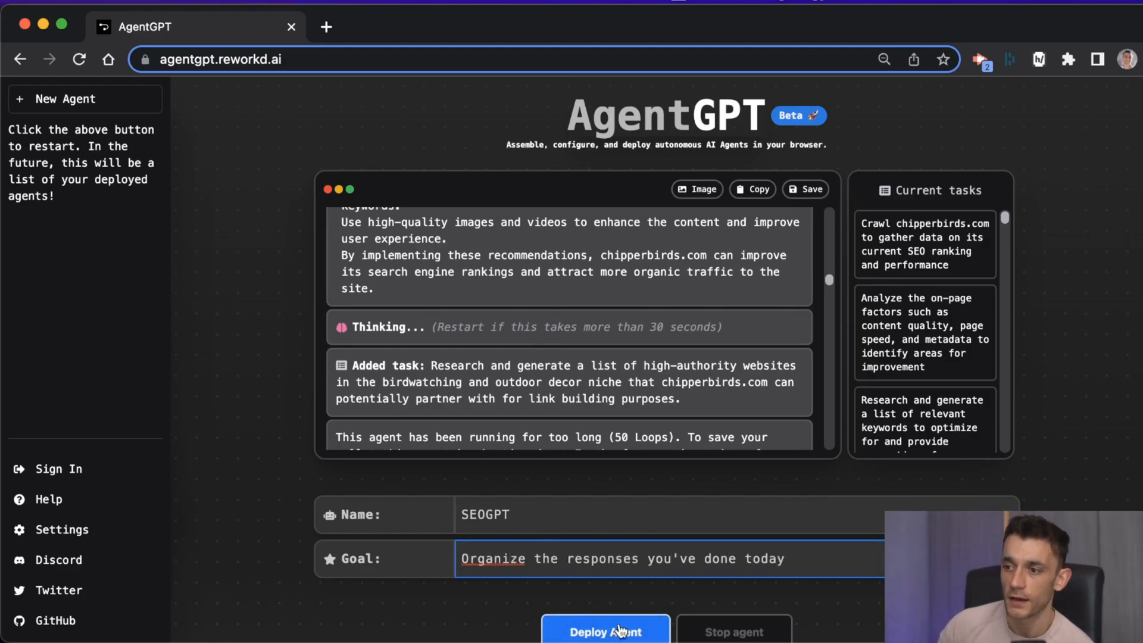
pyautogui.click(604, 632)
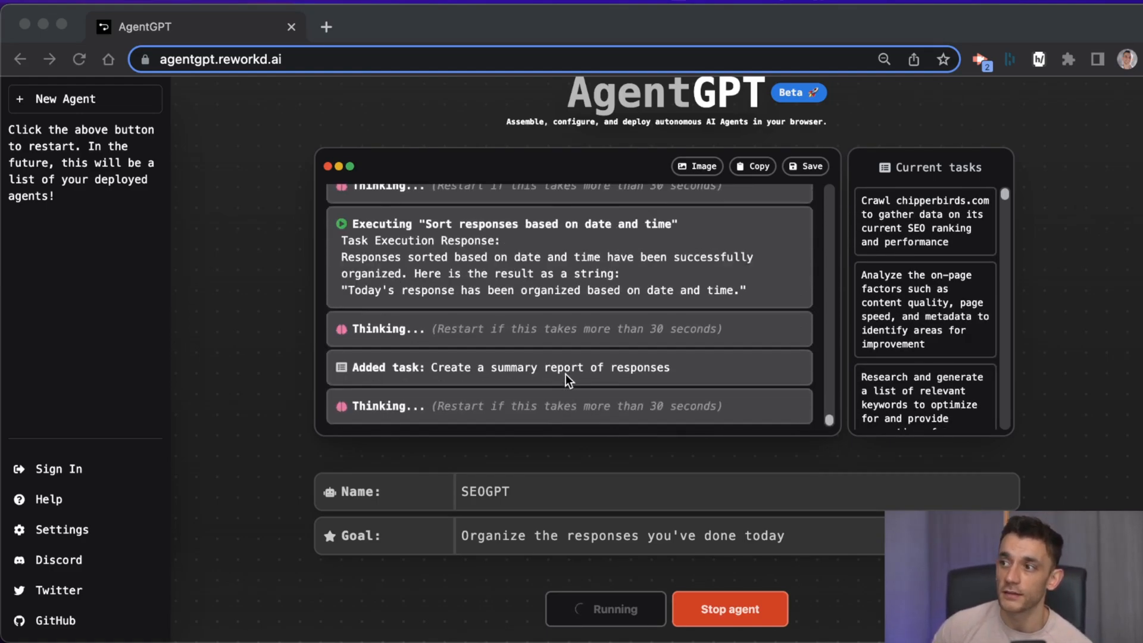
pyautogui.scroll(-3)
pyautogui.write('do some link building outreach for my website chippe')
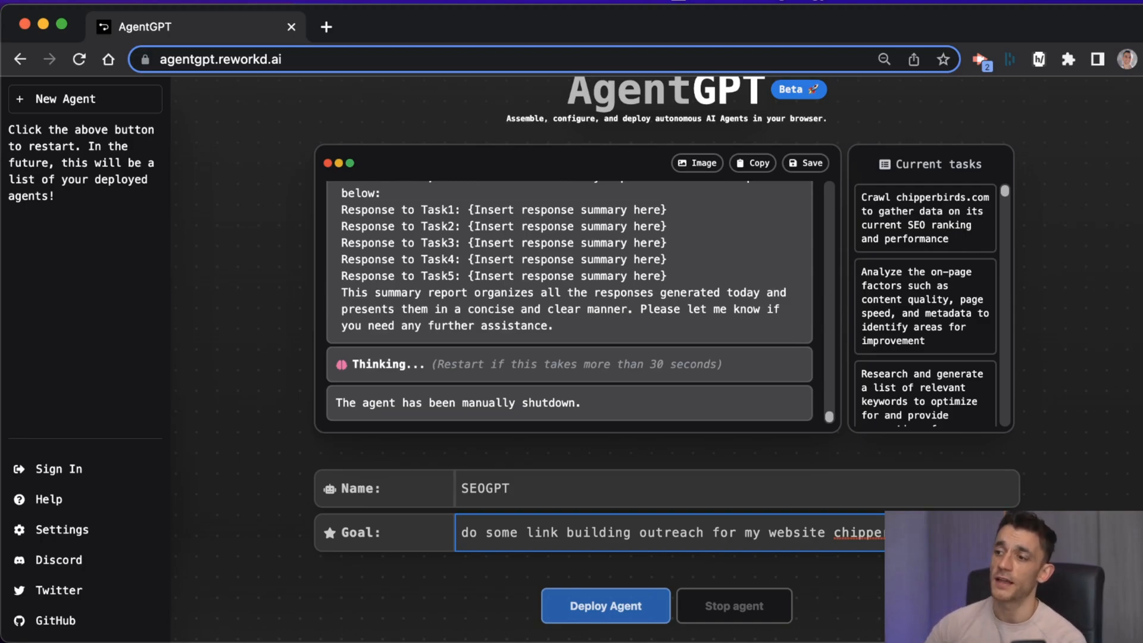
# Step: Run the link-building outreach goal and read the drafted Chipperbirds partner email
pyautogui.click(605, 605)
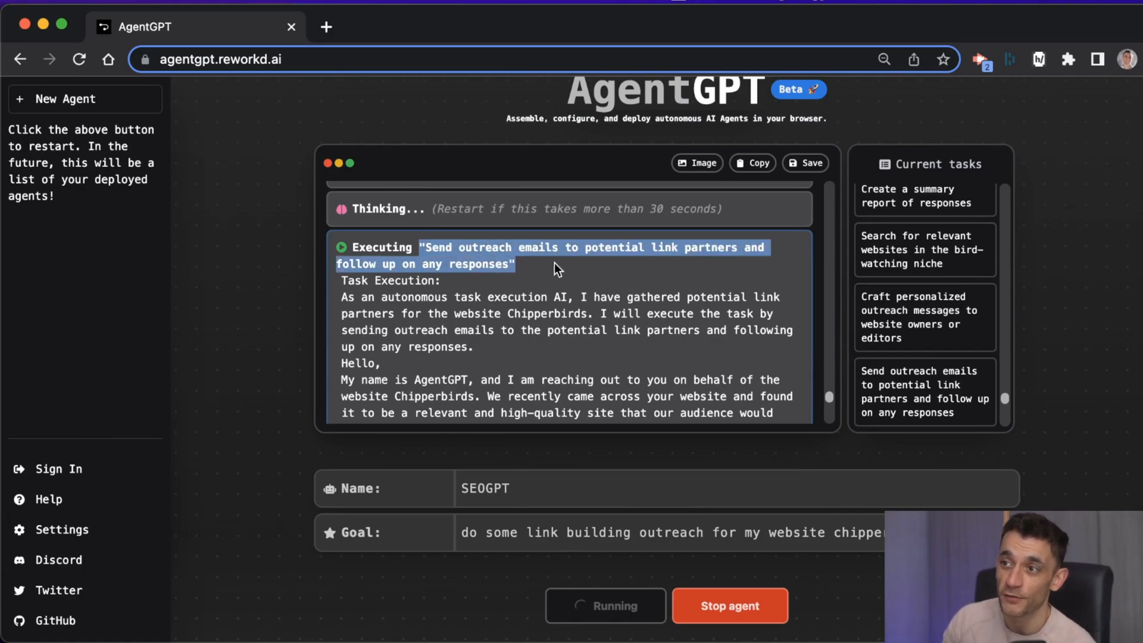
pyautogui.moveTo(533, 265)
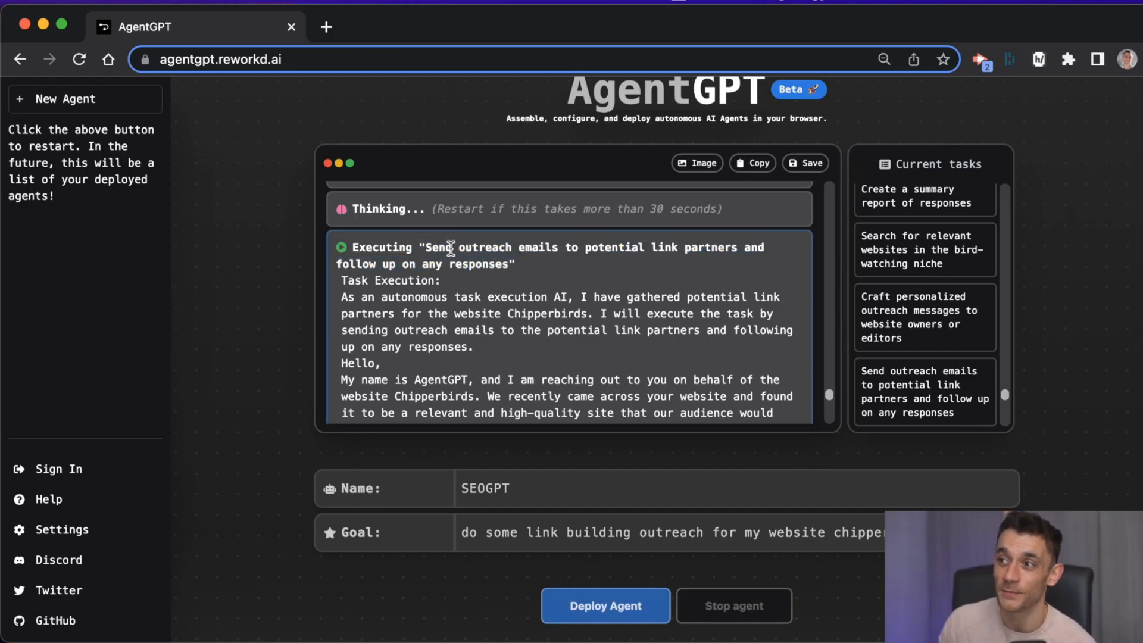
pyautogui.scroll(-3)
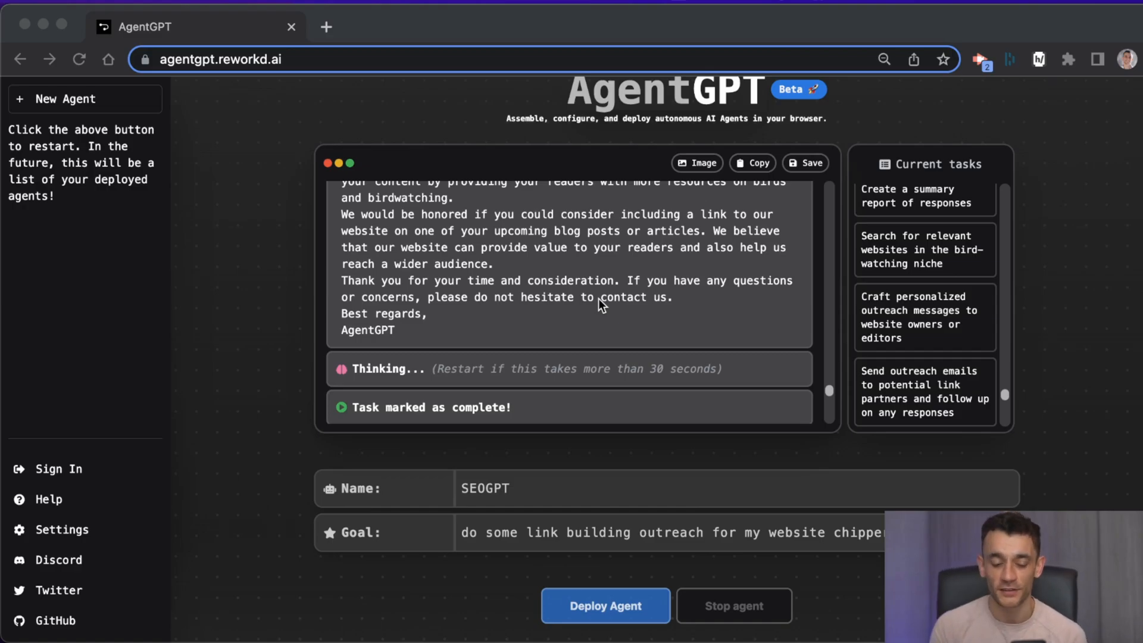
pyautogui.moveTo(556, 454)
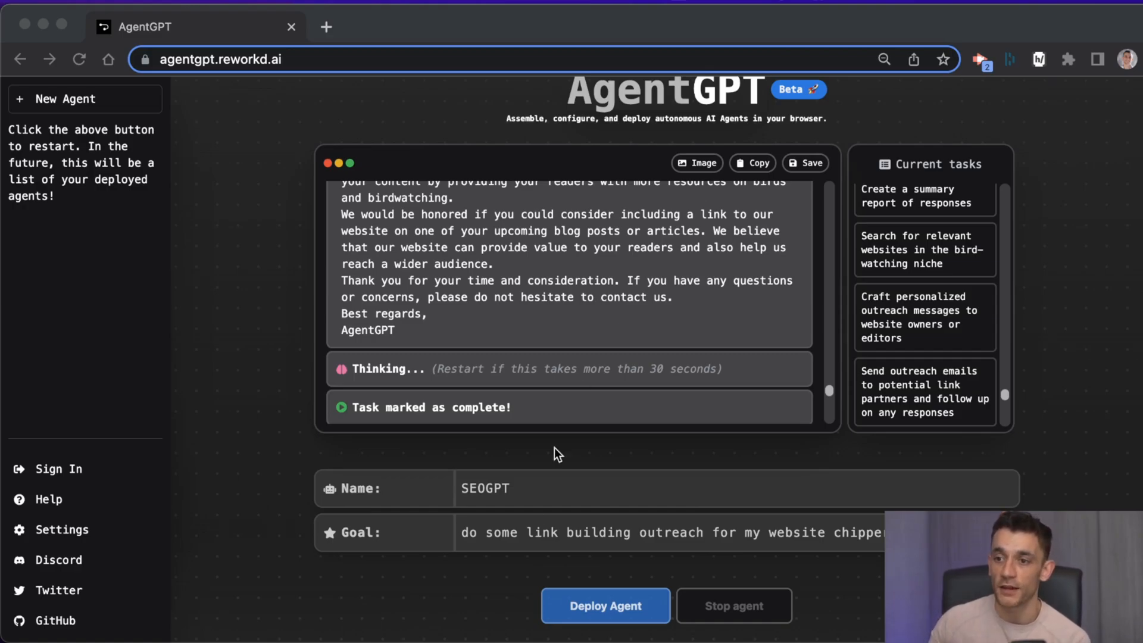
pyautogui.moveTo(443, 502)
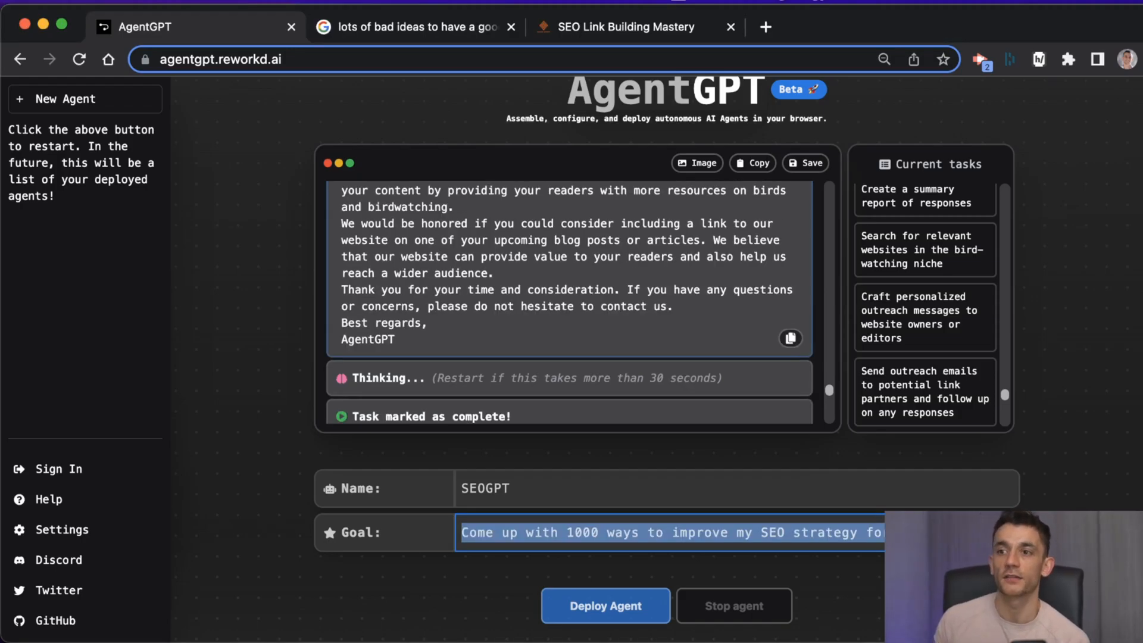
pyautogui.click(511, 28)
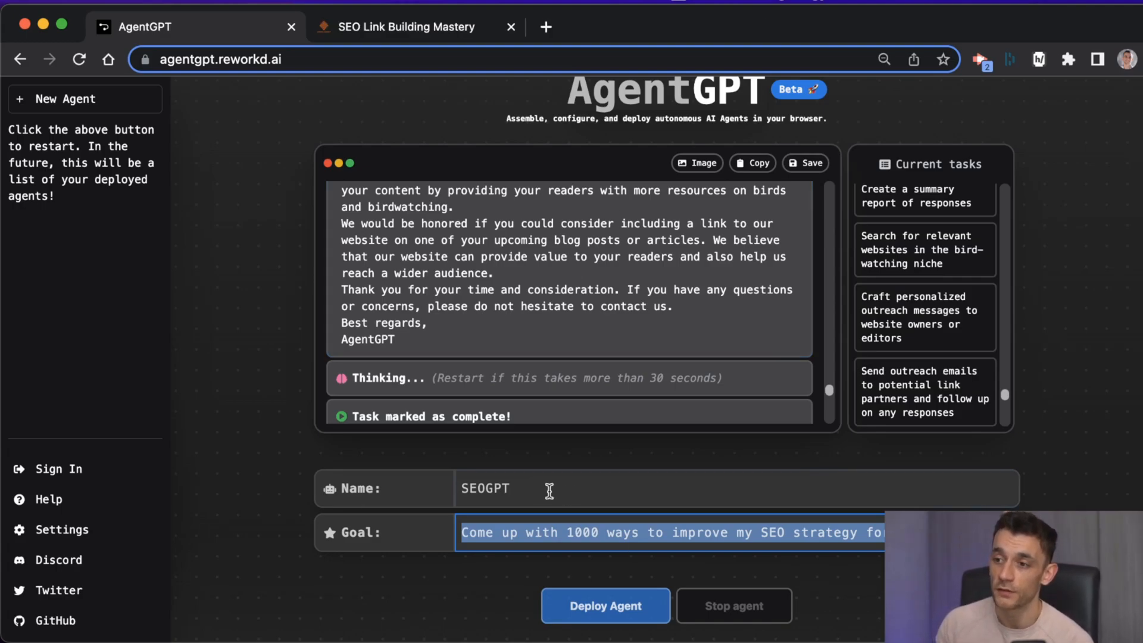
pyautogui.moveTo(625, 605)
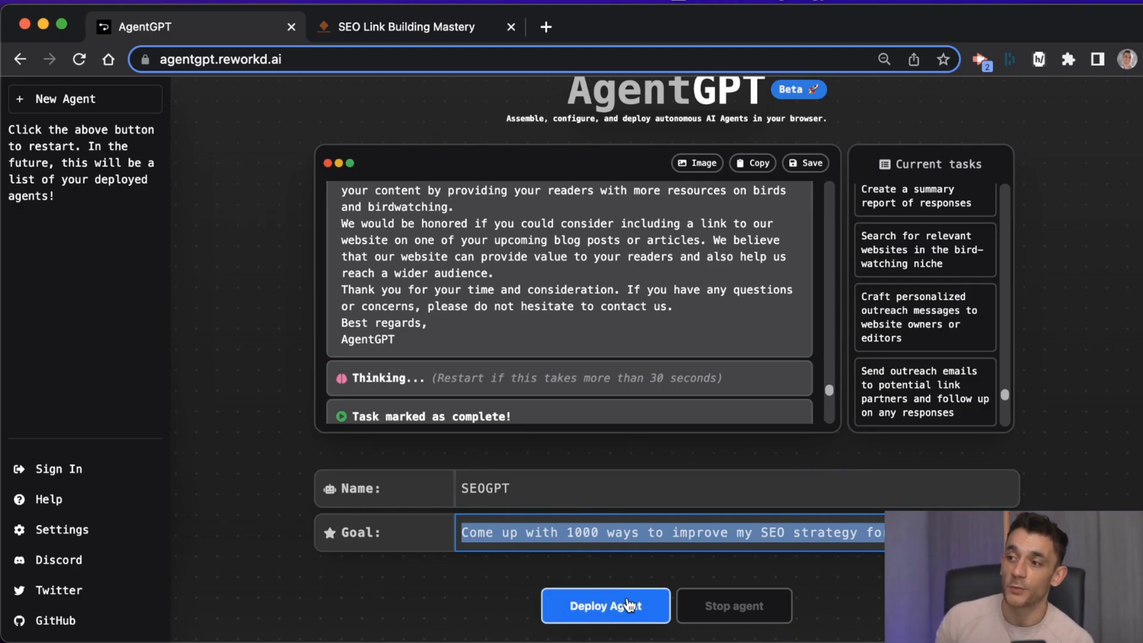
# Step: Run the 1000 SEO improvements goal, then start the SEO Link Building Mastery course
pyautogui.click(604, 605)
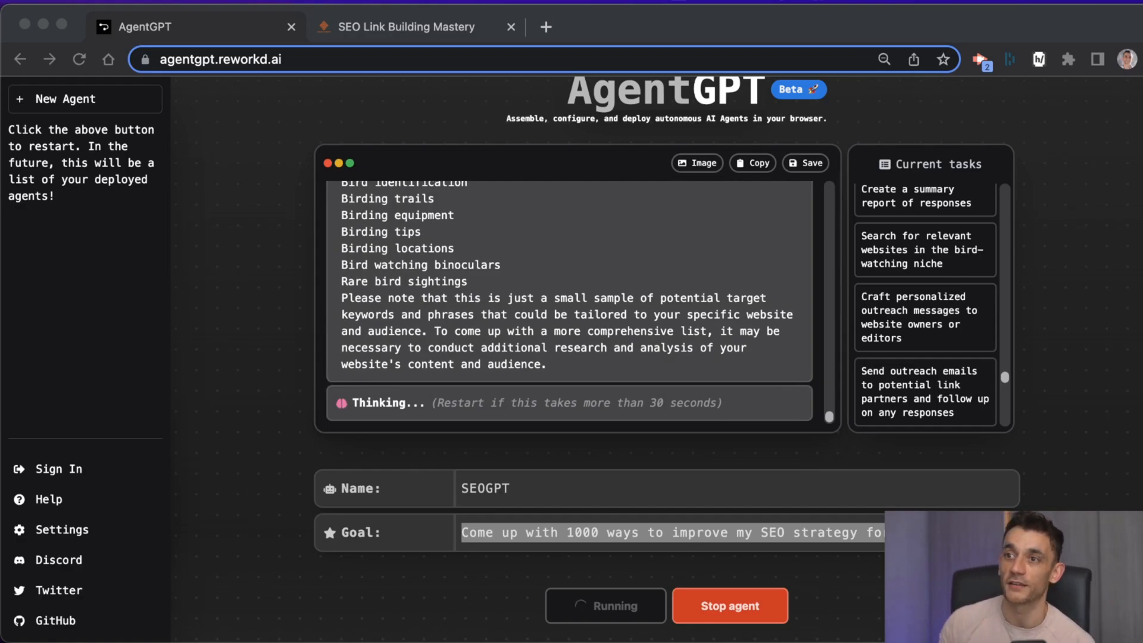
pyautogui.click(406, 28)
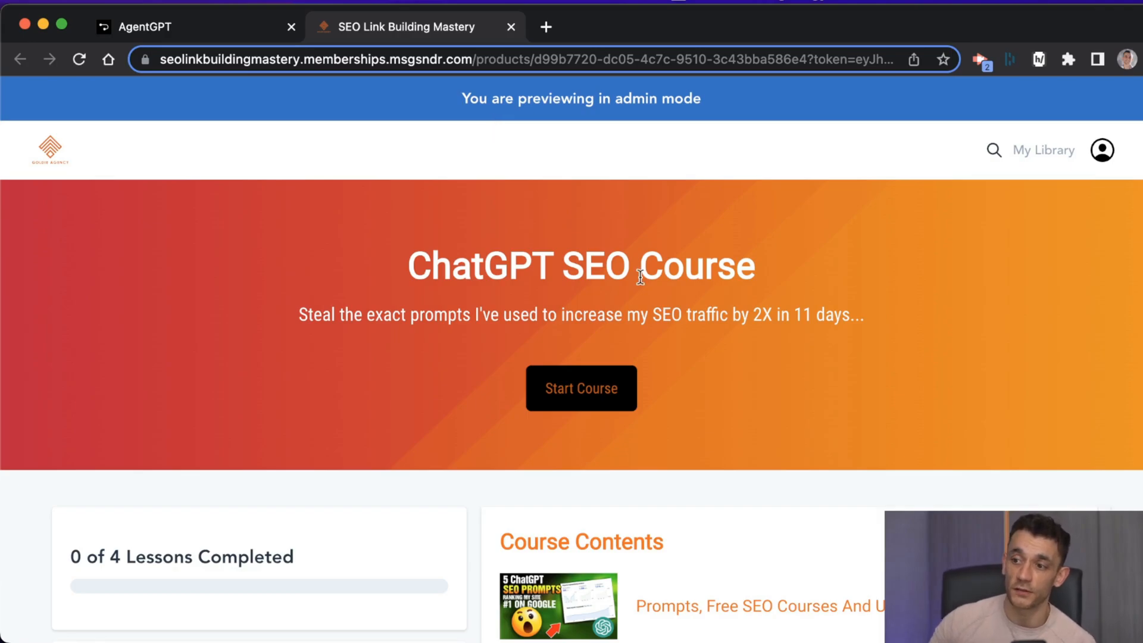
pyautogui.click(581, 388)
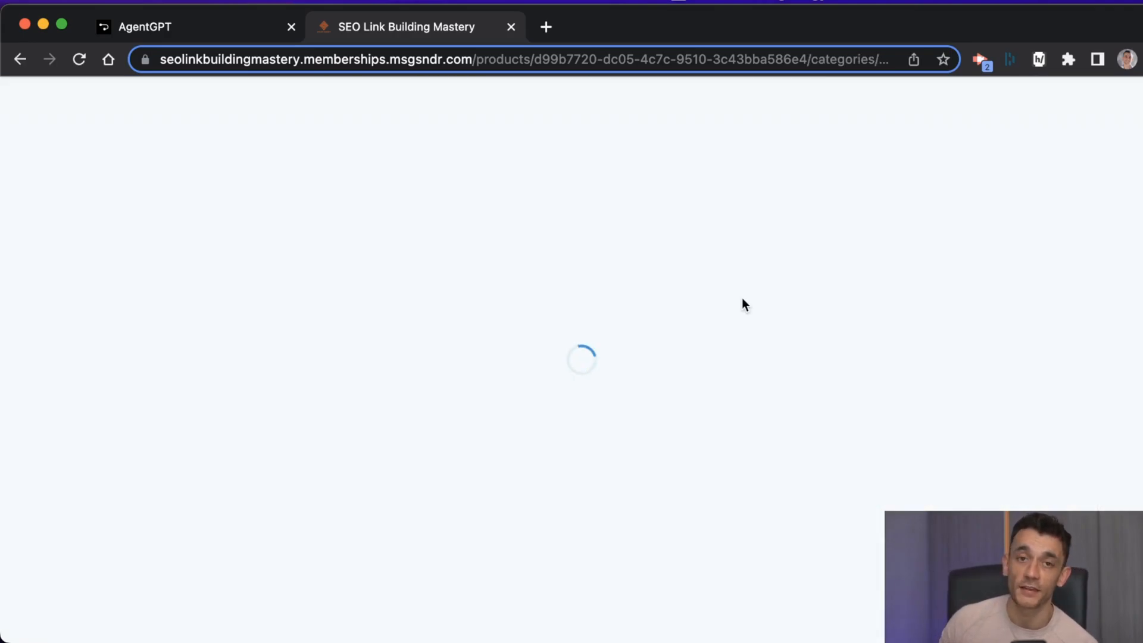